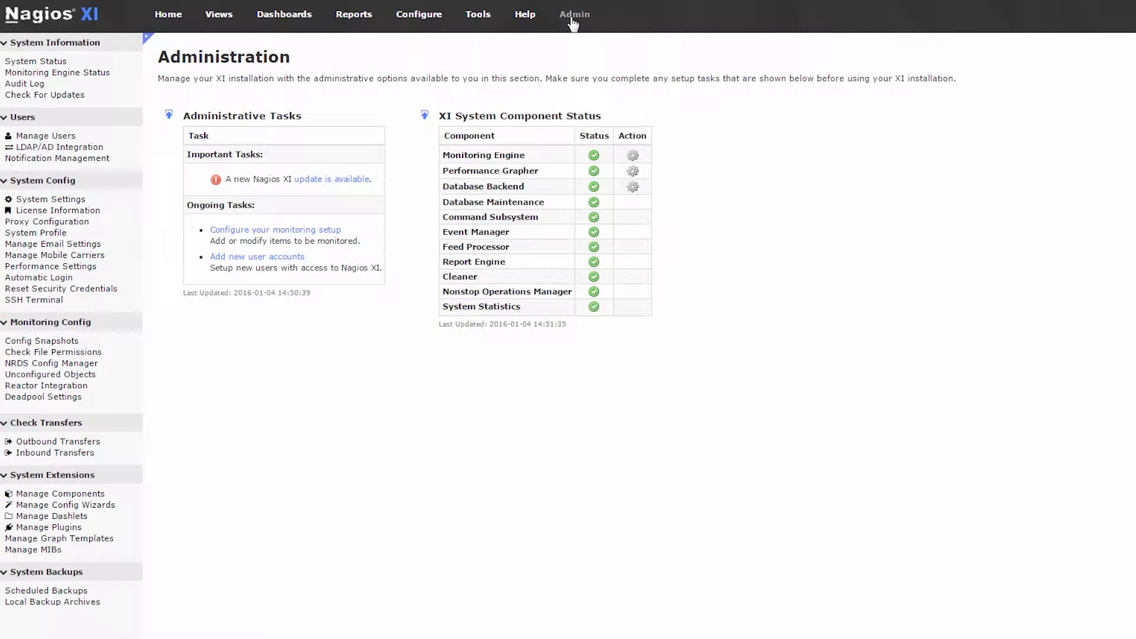
{"action": "mouse_move", "coordinate": [557, 42]}
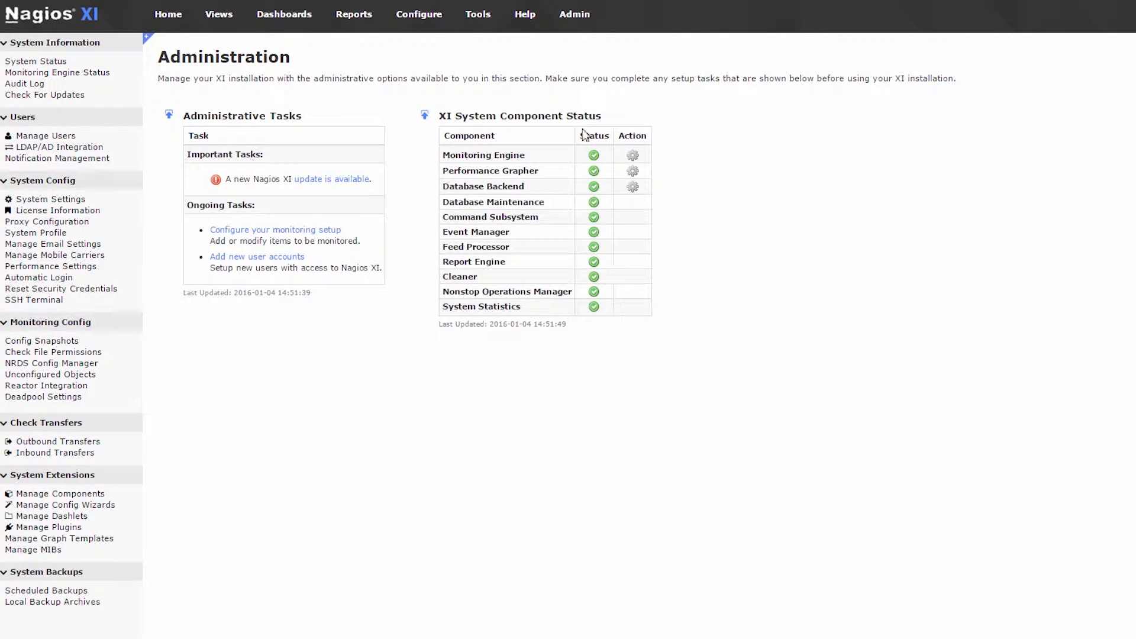
{"action": "mouse_move", "coordinate": [540, 279]}
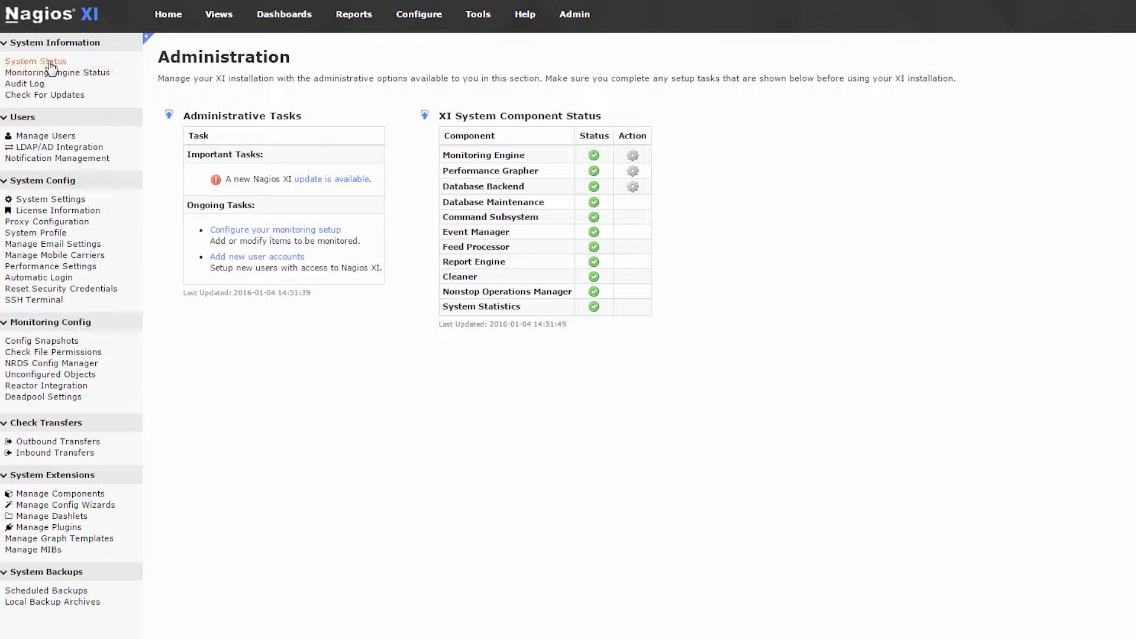
Review the System Status page, then the Monitoring Engine Status page
{"action": "left_click", "coordinate": [36, 61]}
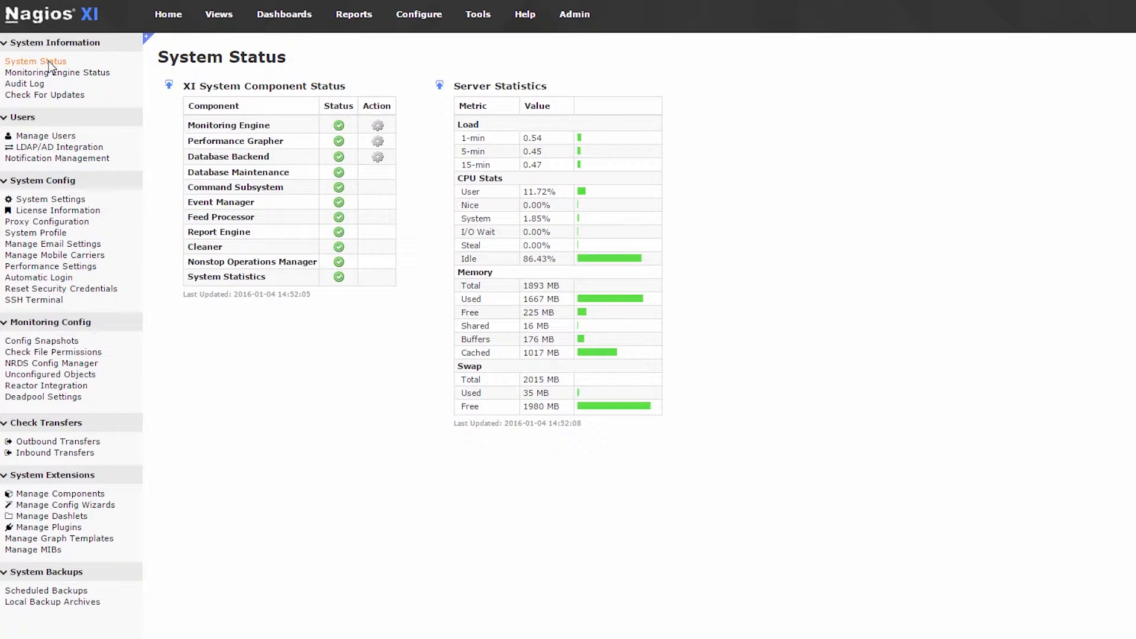
{"action": "left_click", "coordinate": [56, 72]}
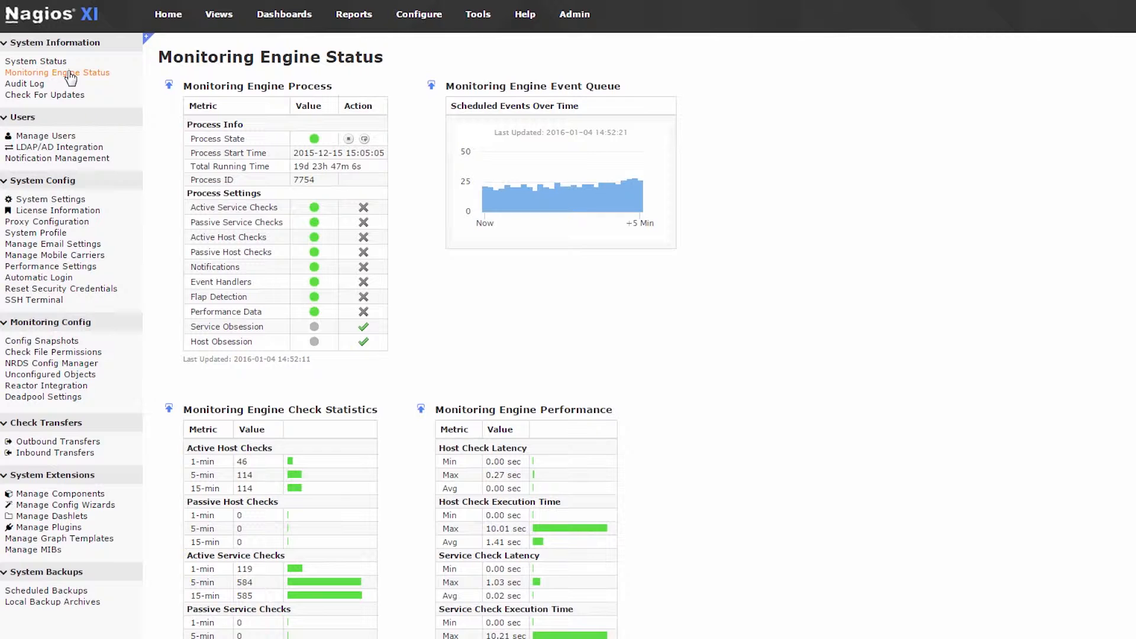
Load the Audit Log records, then view Check For Updates showing 5.2.3 available over 5.2.2
{"action": "left_click", "coordinate": [24, 83]}
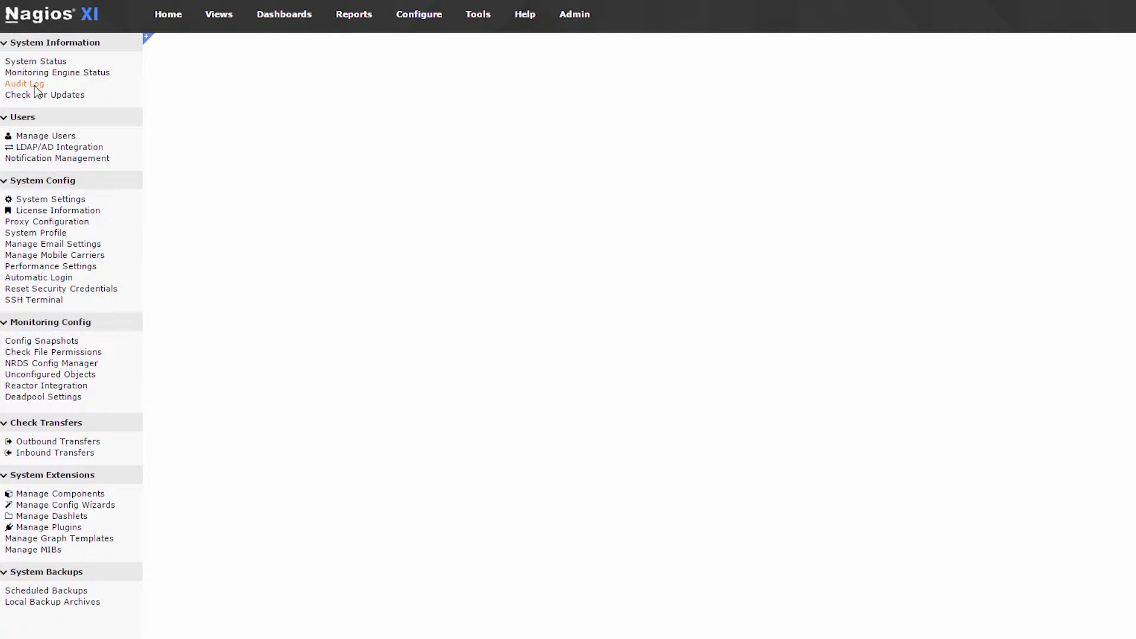
{"action": "left_click", "coordinate": [24, 83]}
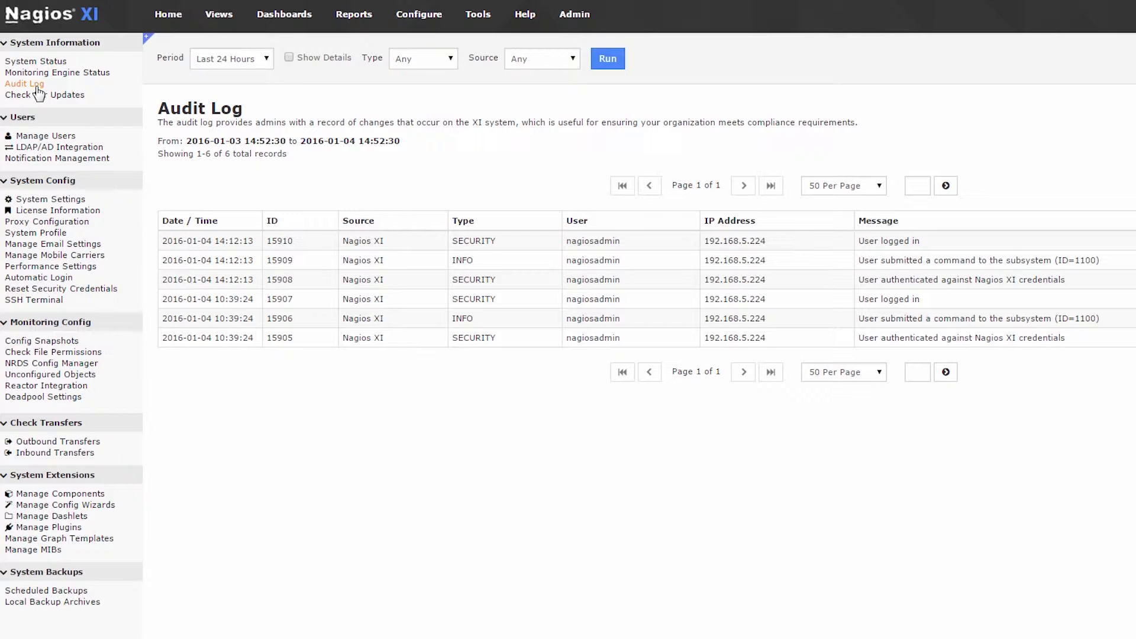
{"action": "left_click", "coordinate": [45, 94]}
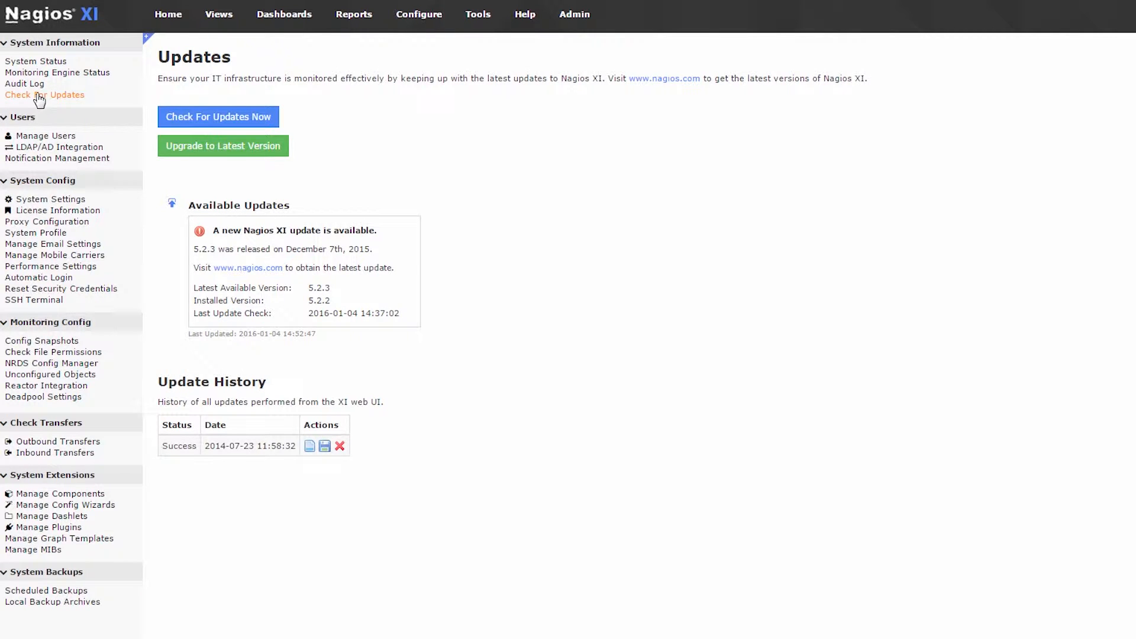
Visit Manage Users, LDAP/AD Integration, and the Notification Settings Management email templates
{"action": "left_click", "coordinate": [37, 135]}
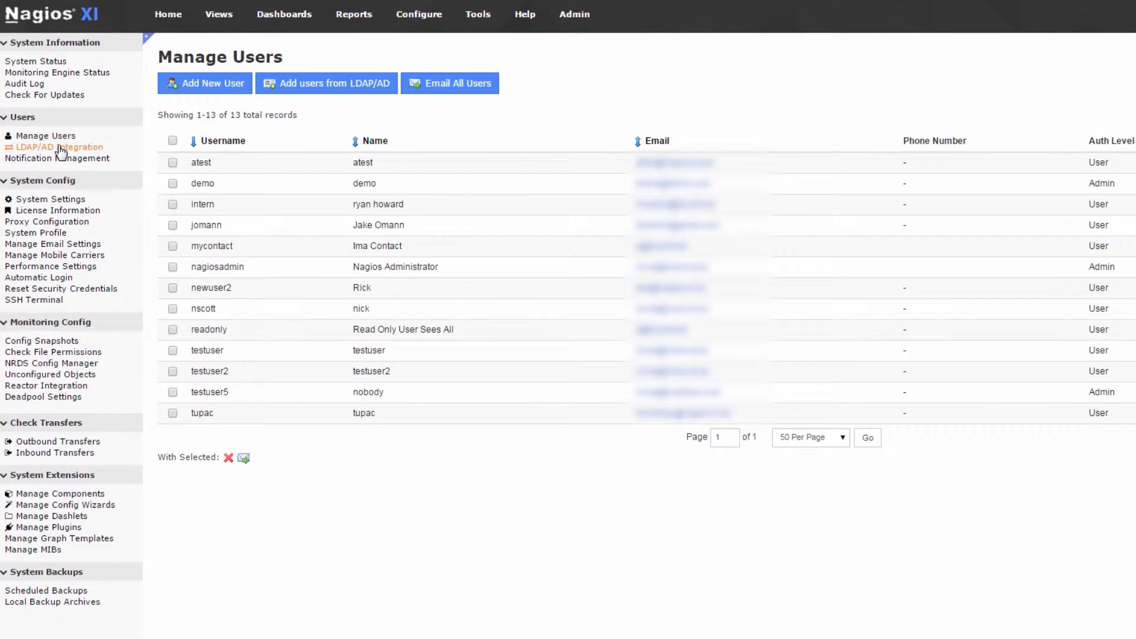
{"action": "left_click", "coordinate": [49, 147]}
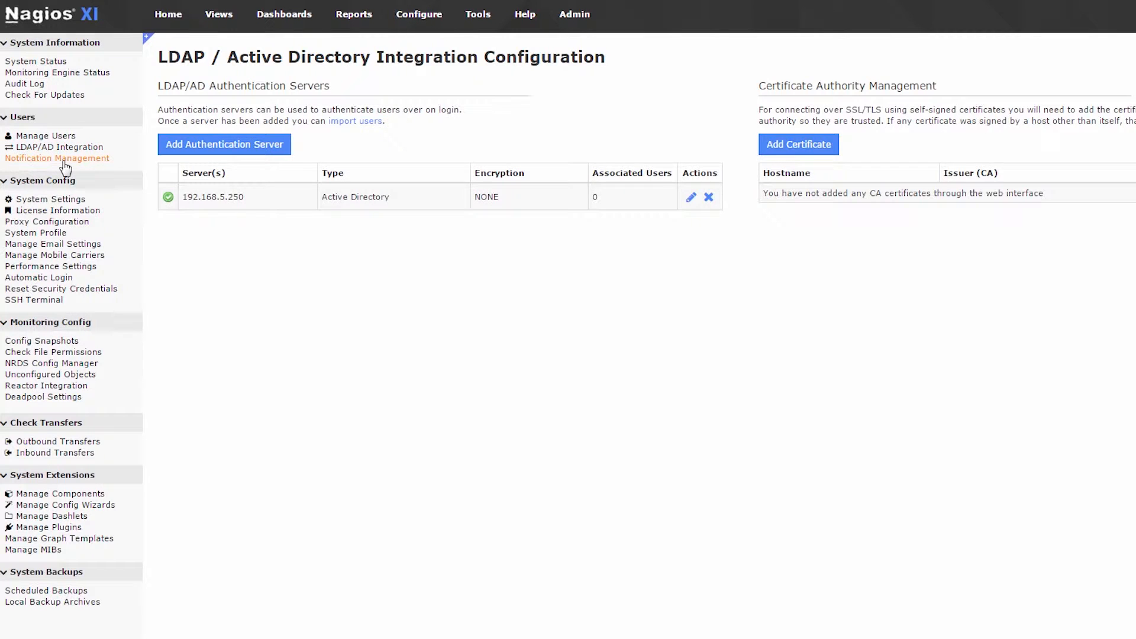
{"action": "left_click", "coordinate": [56, 158]}
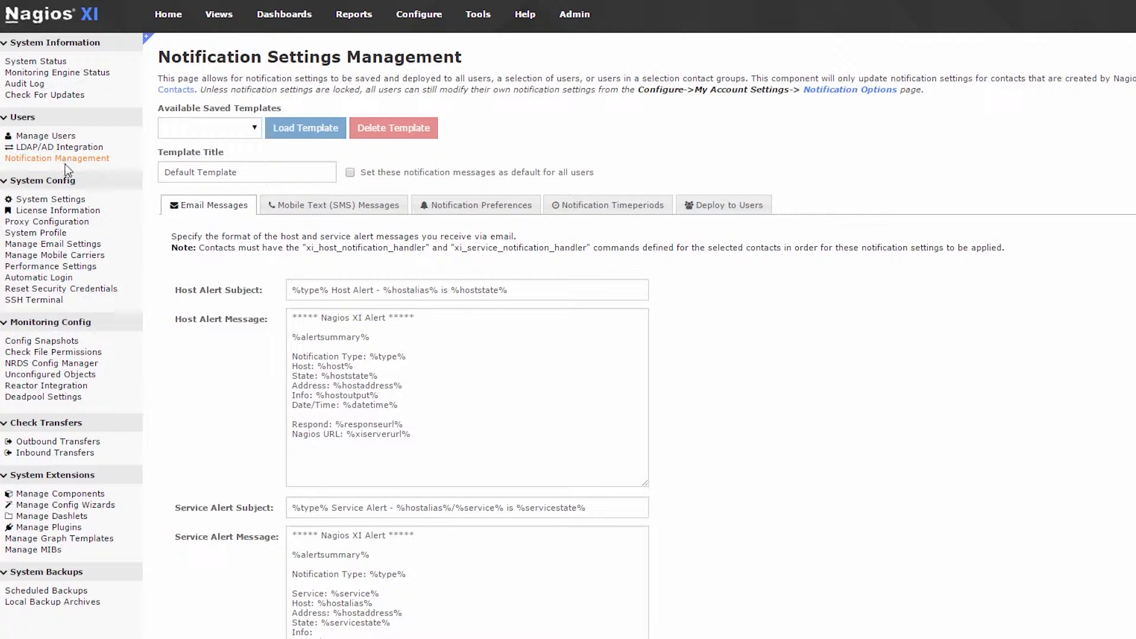
View System Settings, then License Information with license type and maintenance status
{"action": "left_click", "coordinate": [52, 199]}
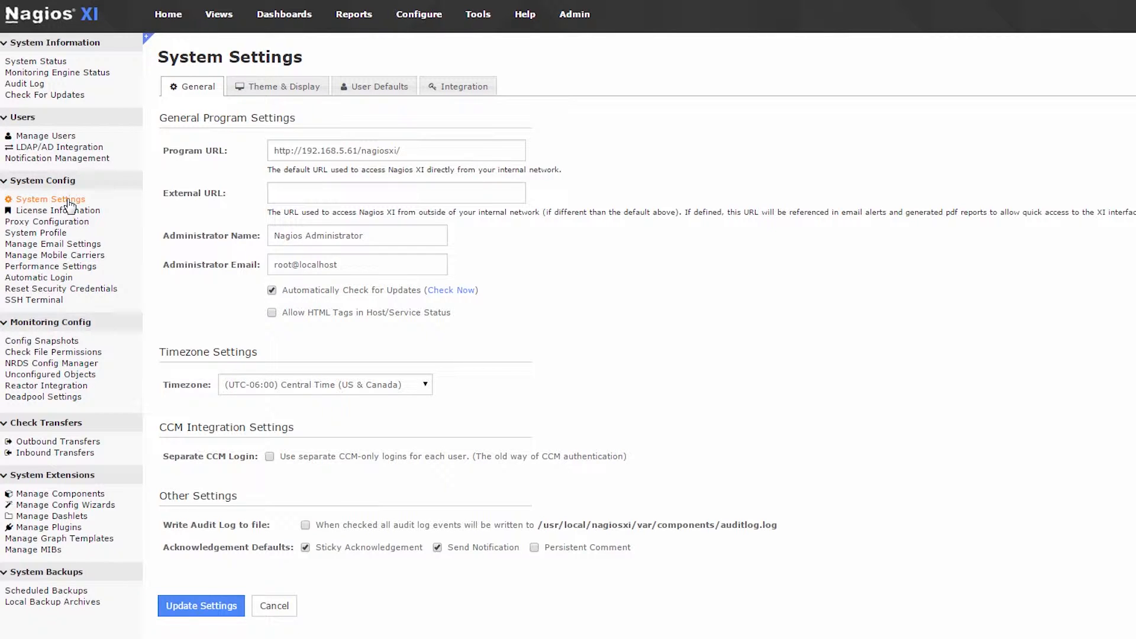
{"action": "left_click", "coordinate": [57, 210]}
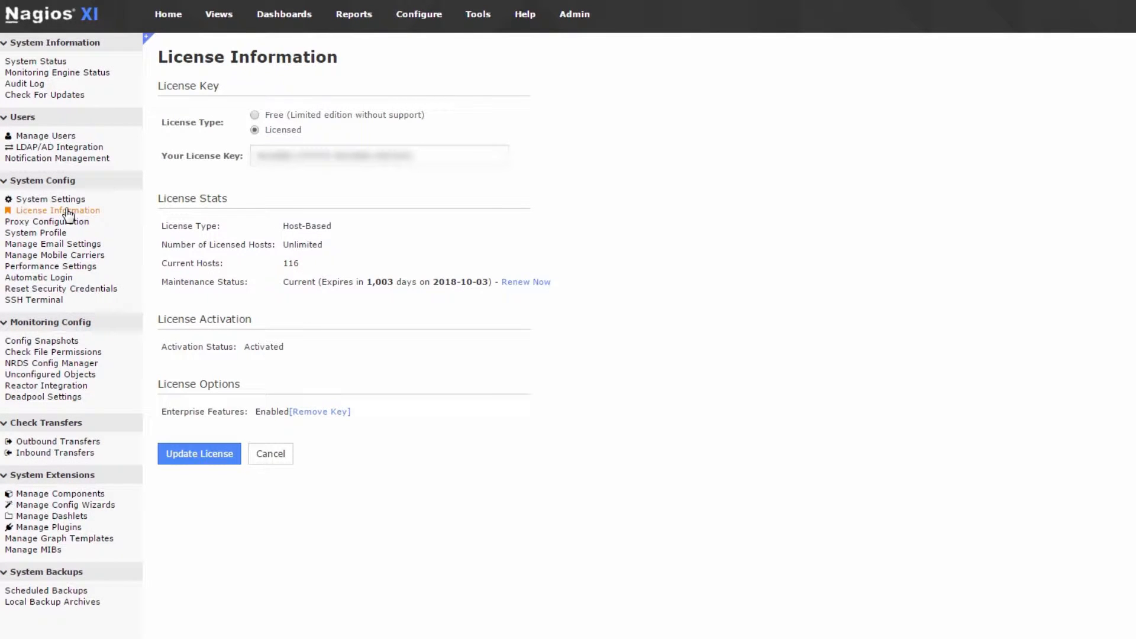
View Proxy Configuration for update checks, then the System Profile page
{"action": "left_click", "coordinate": [46, 221]}
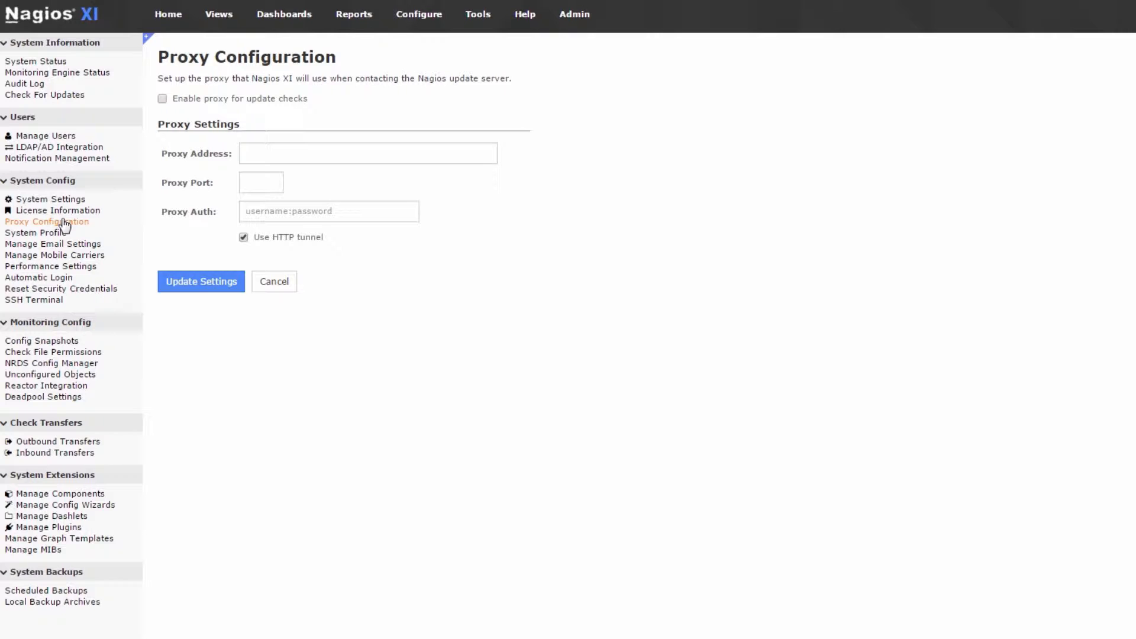
{"action": "mouse_move", "coordinate": [65, 236]}
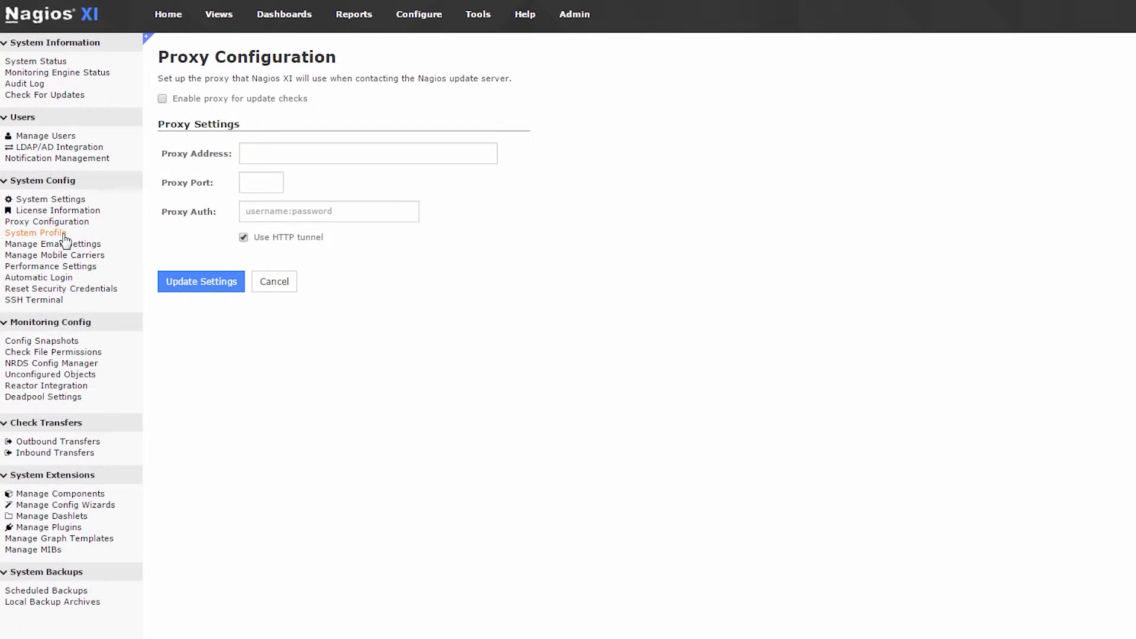
{"action": "left_click", "coordinate": [36, 232]}
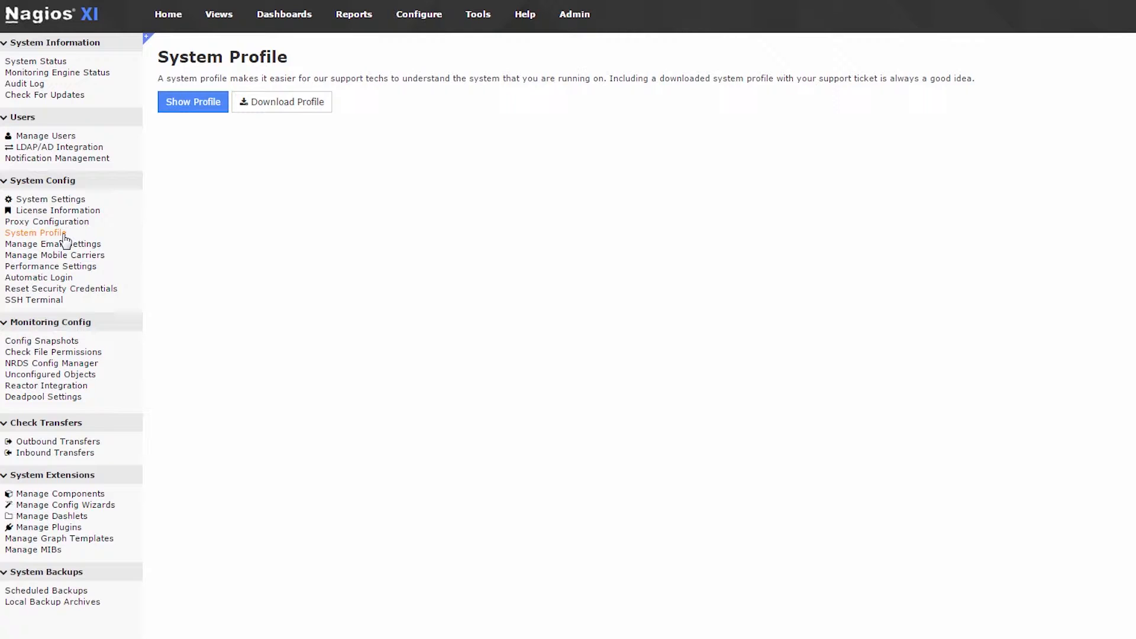
{"action": "mouse_move", "coordinate": [66, 247]}
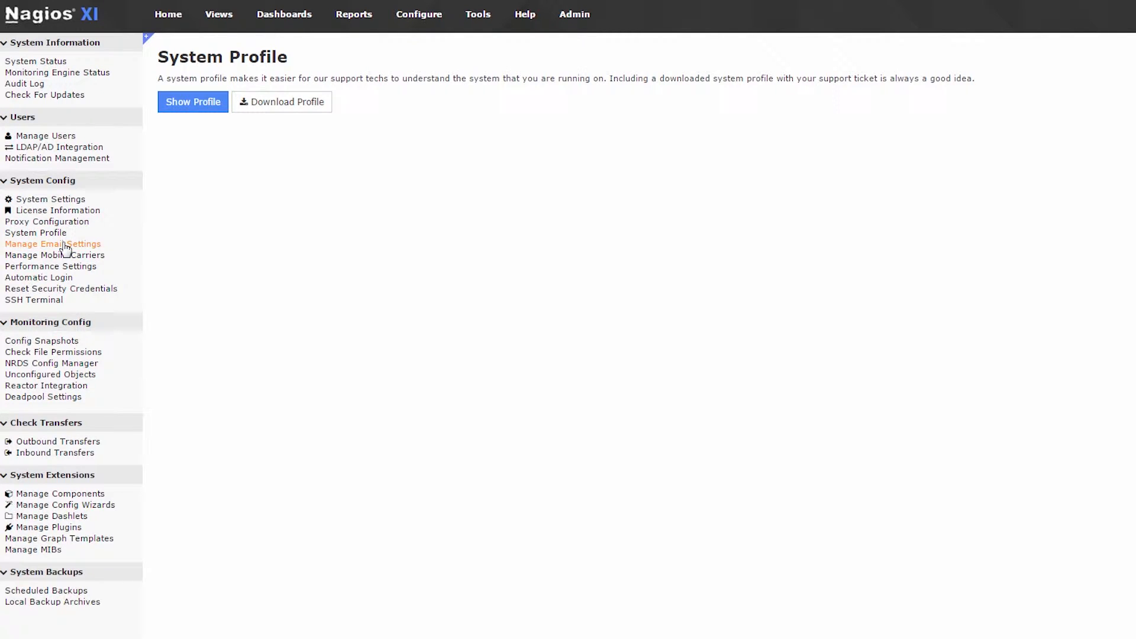
View the outgoing Mail Settings, then the Mobile Carriers email-to-text formats
{"action": "left_click", "coordinate": [52, 244]}
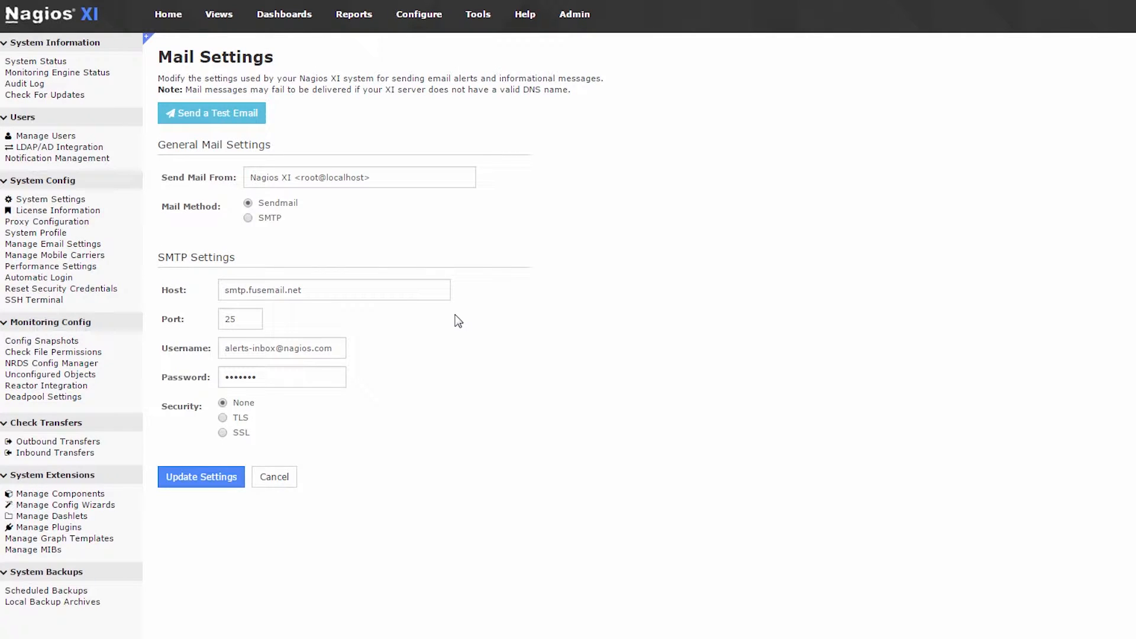
{"action": "mouse_move", "coordinate": [457, 322]}
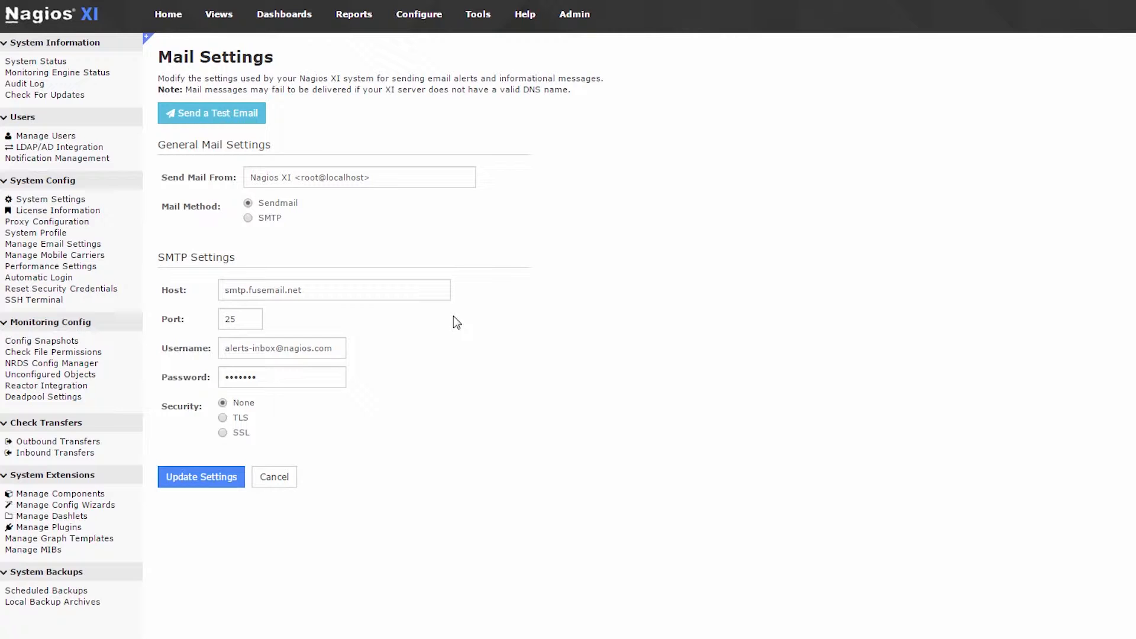
{"action": "mouse_move", "coordinate": [77, 248]}
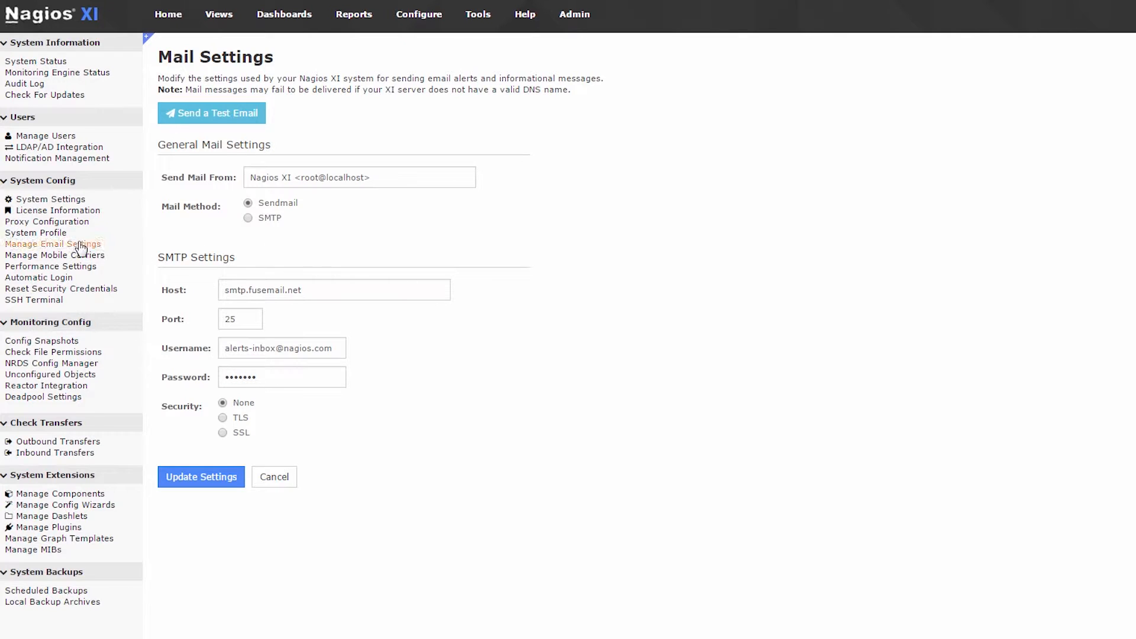
{"action": "left_click", "coordinate": [55, 255]}
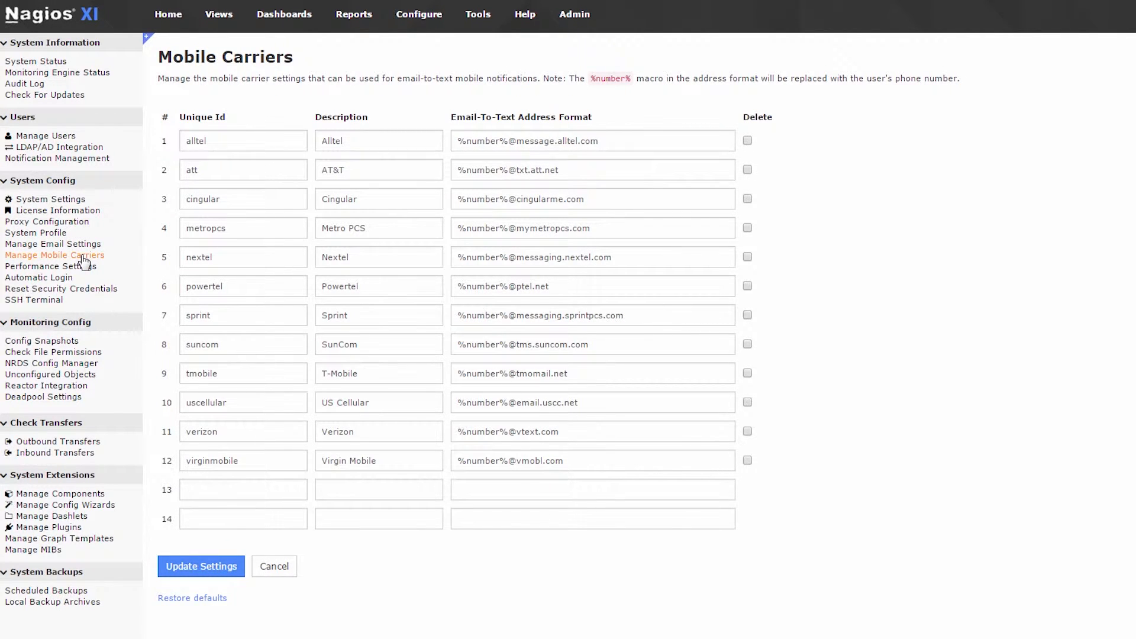
Load the Performance Settings page and its options
{"action": "left_click", "coordinate": [46, 266]}
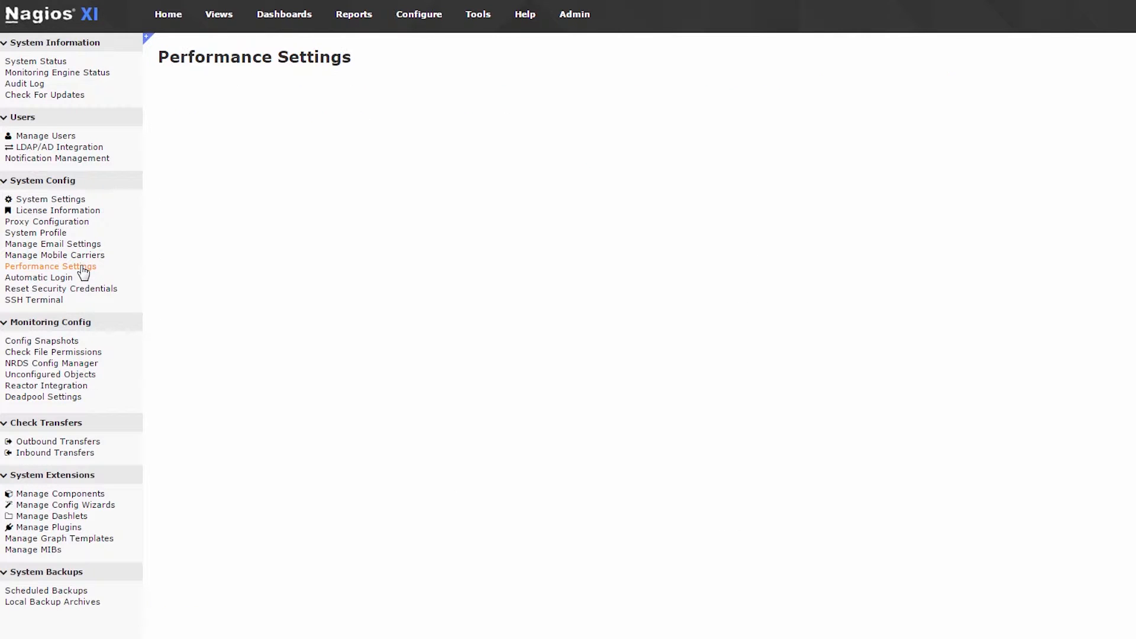
{"action": "left_click", "coordinate": [50, 266]}
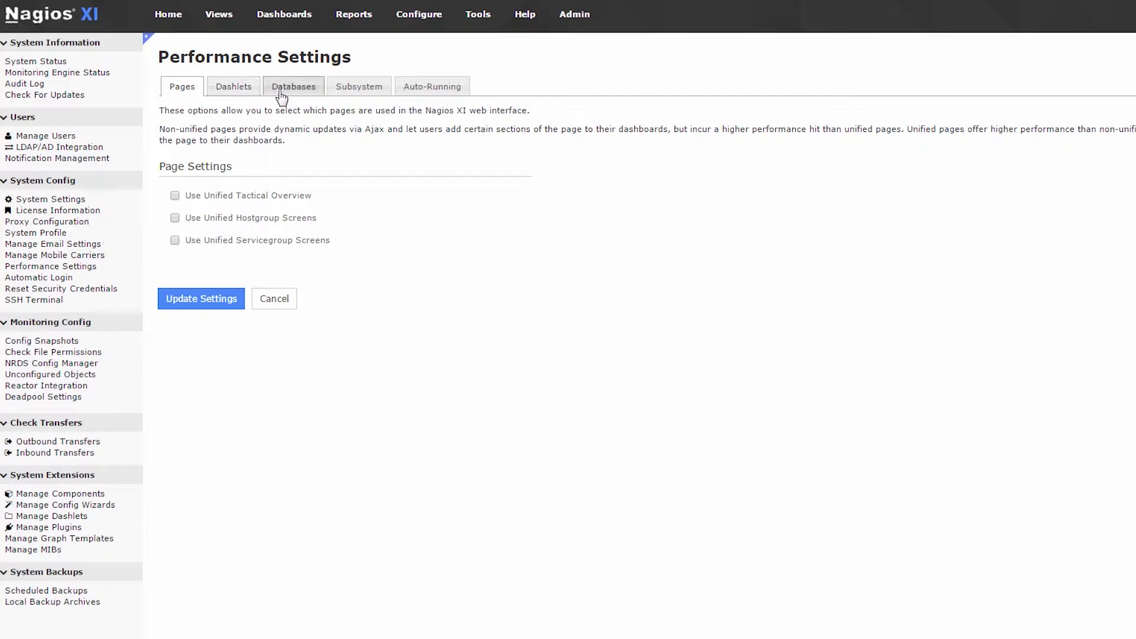
{"action": "mouse_move", "coordinate": [306, 97]}
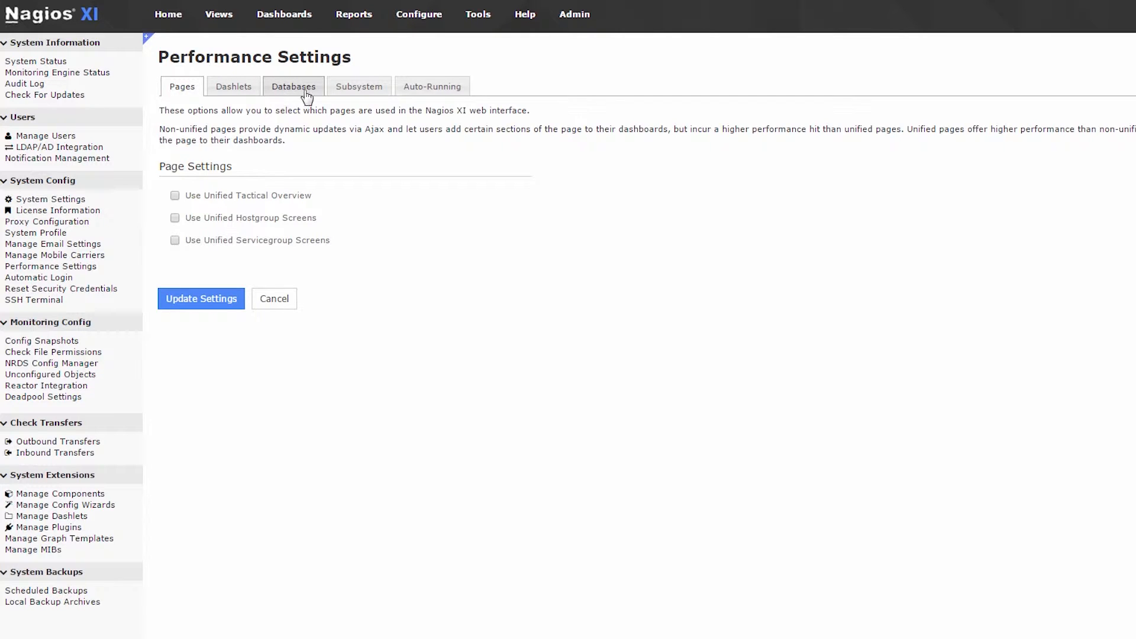
{"action": "mouse_move", "coordinate": [352, 90]}
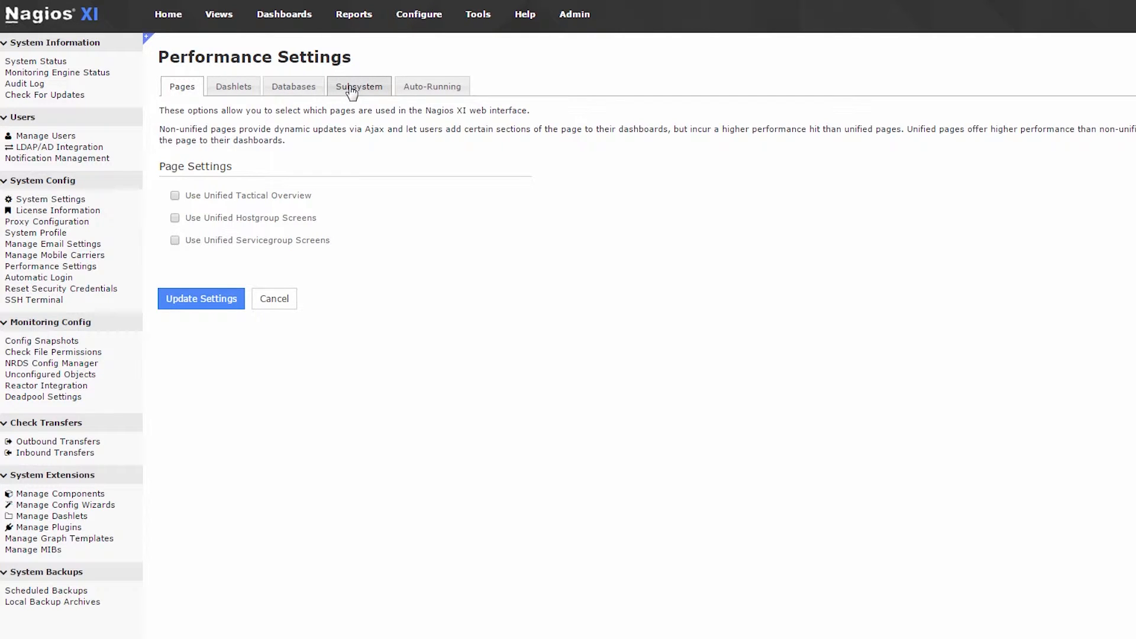
{"action": "mouse_move", "coordinate": [34, 284]}
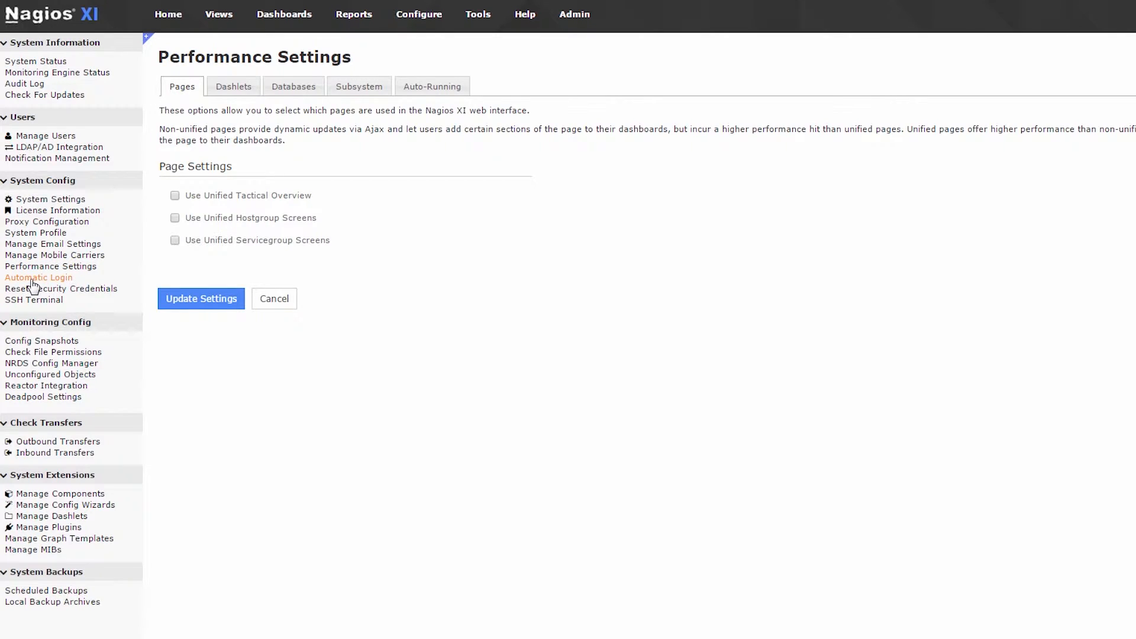
View Automatic Login options, then the Security Credentials reset form for component passwords
{"action": "left_click", "coordinate": [38, 277]}
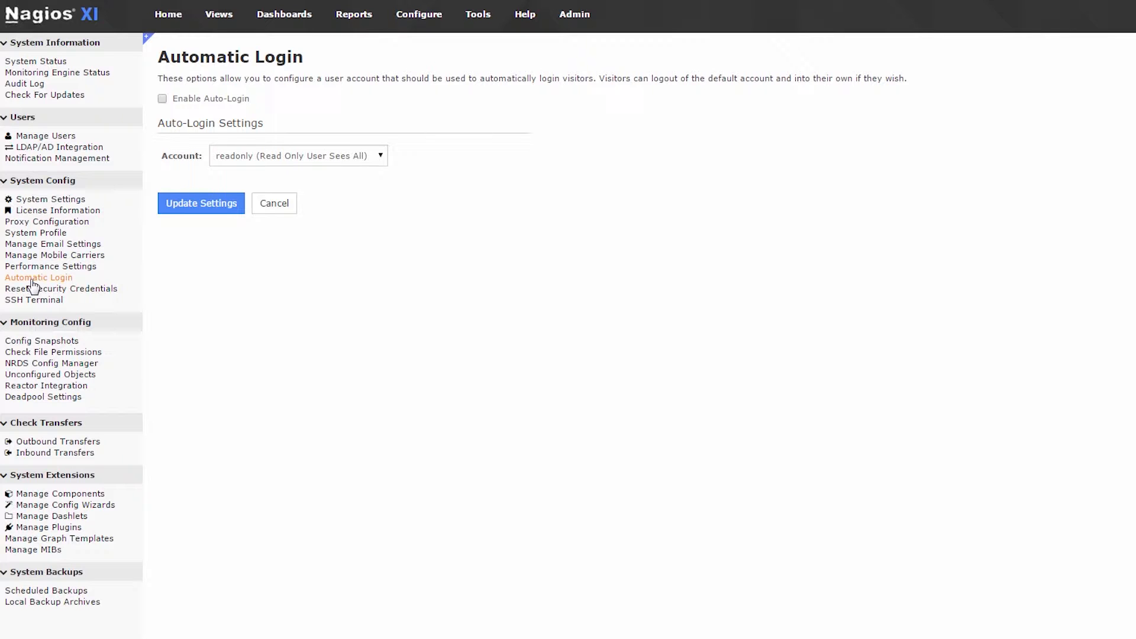
{"action": "left_click", "coordinate": [62, 287]}
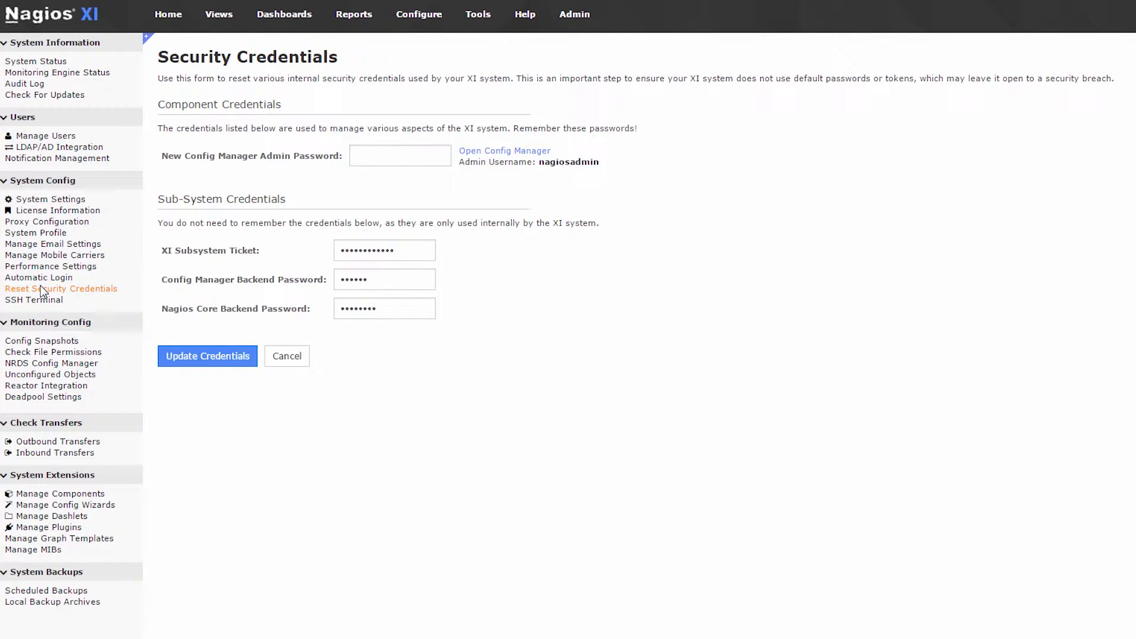
{"action": "mouse_move", "coordinate": [42, 312]}
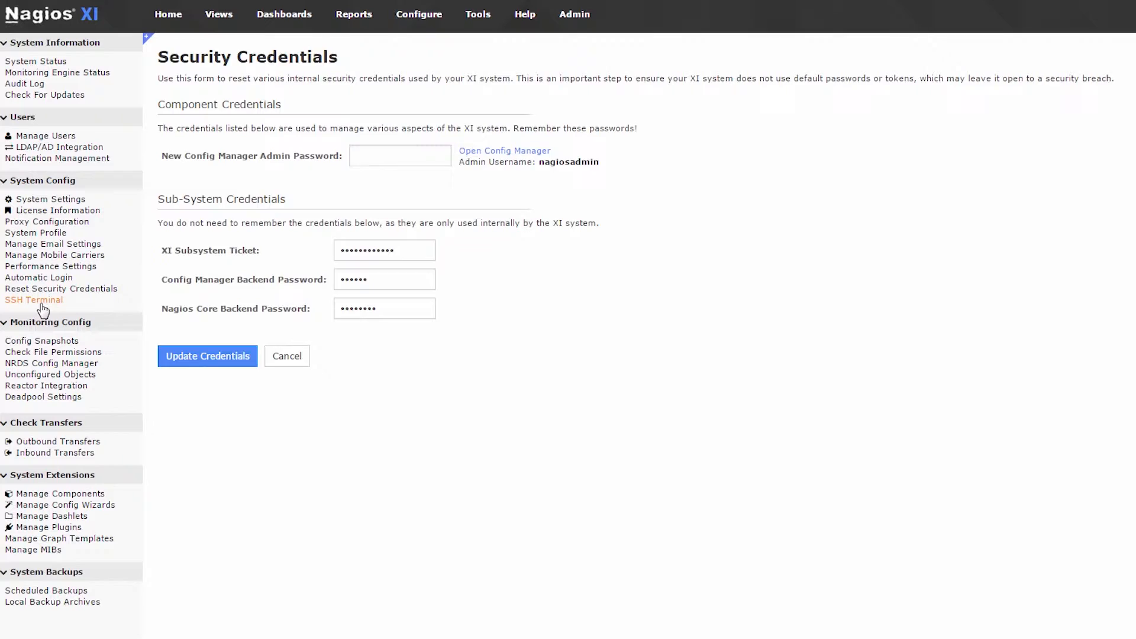
Visit the web-based SSH Terminal page, then the Configuration Snapshots list
{"action": "left_click", "coordinate": [34, 300]}
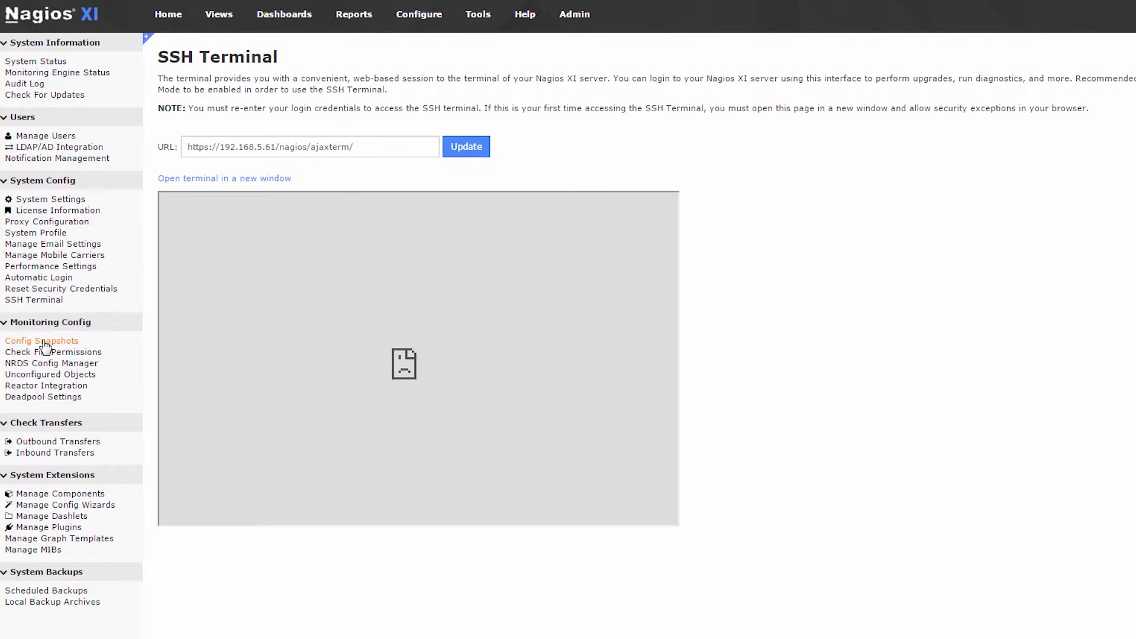
{"action": "left_click", "coordinate": [41, 341]}
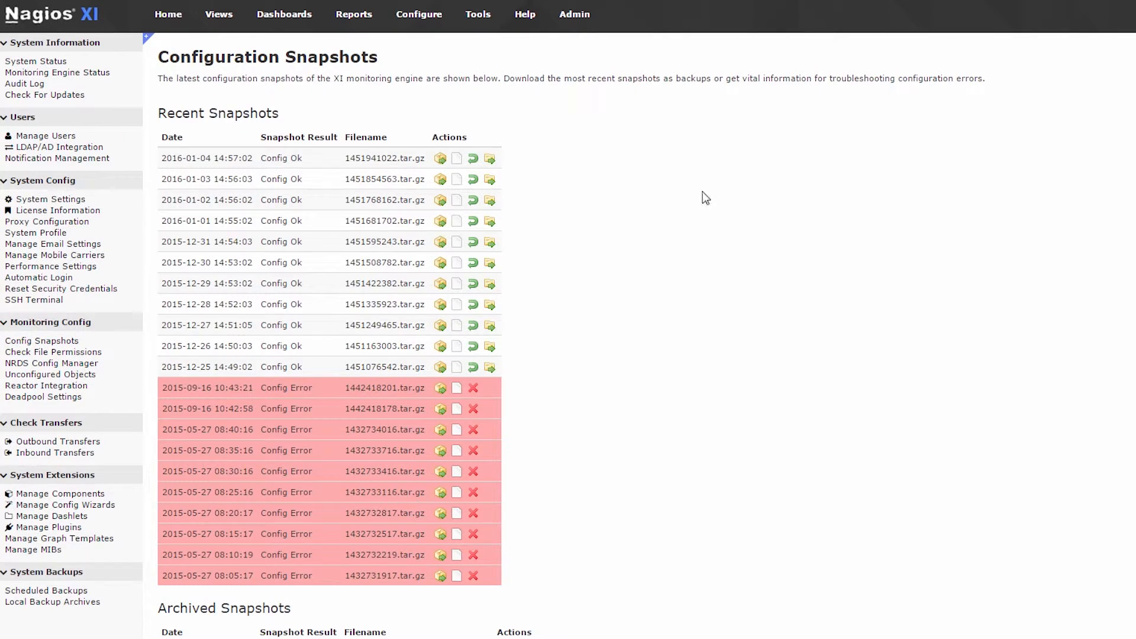
{"action": "mouse_move", "coordinate": [432, 381]}
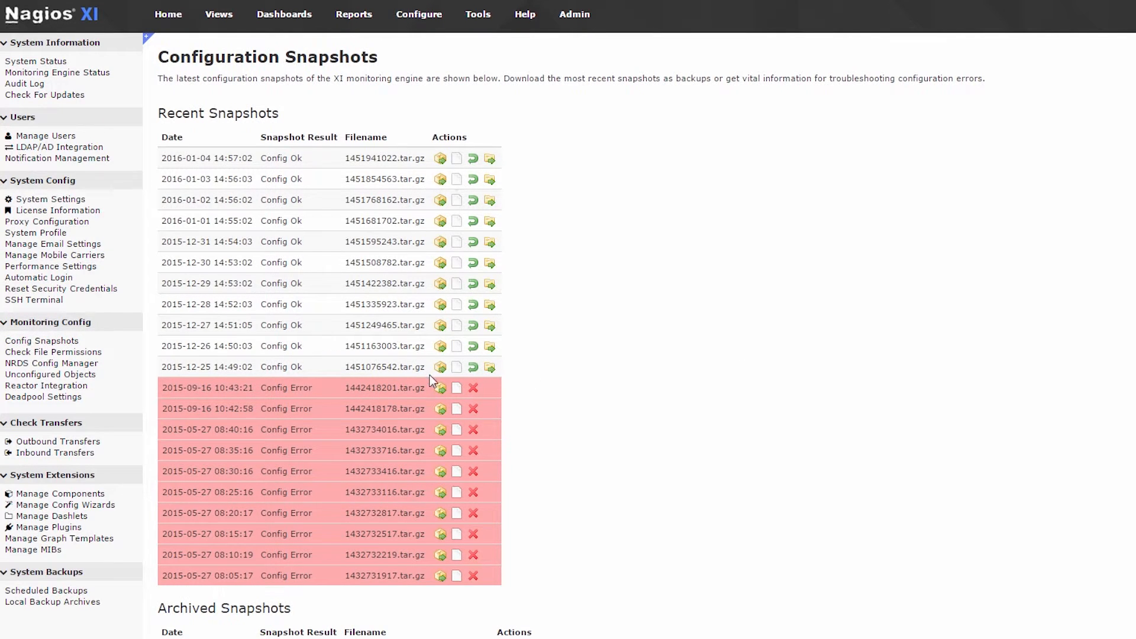
{"action": "mouse_move", "coordinate": [440, 367]}
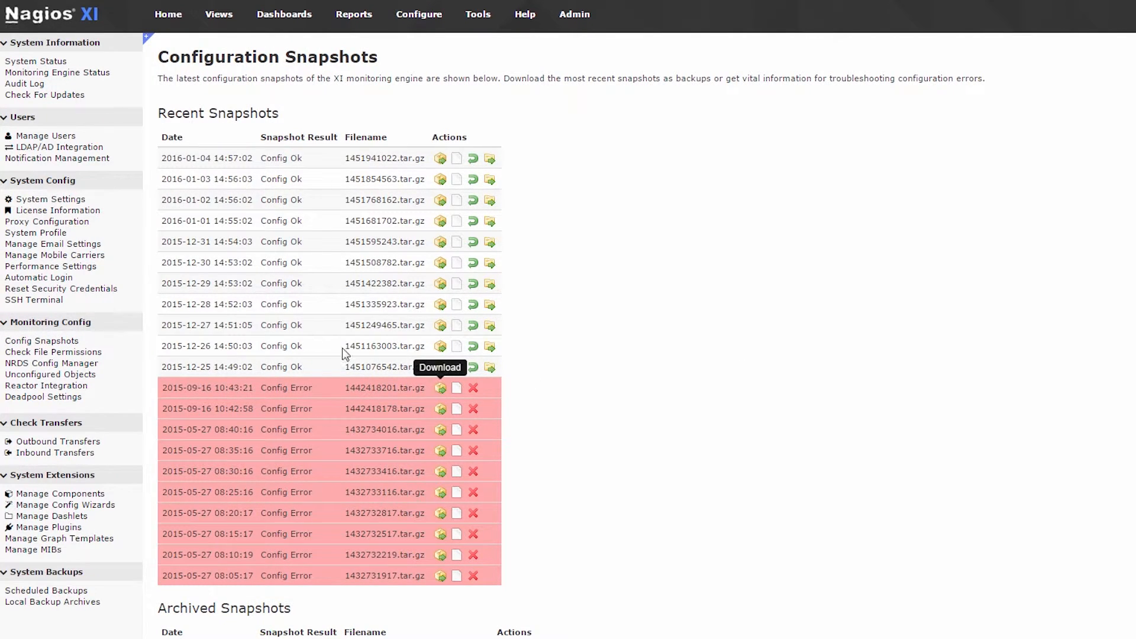
View the Config File Permissions Check reporting XI scripts and Core files as okay
{"action": "left_click", "coordinate": [54, 352]}
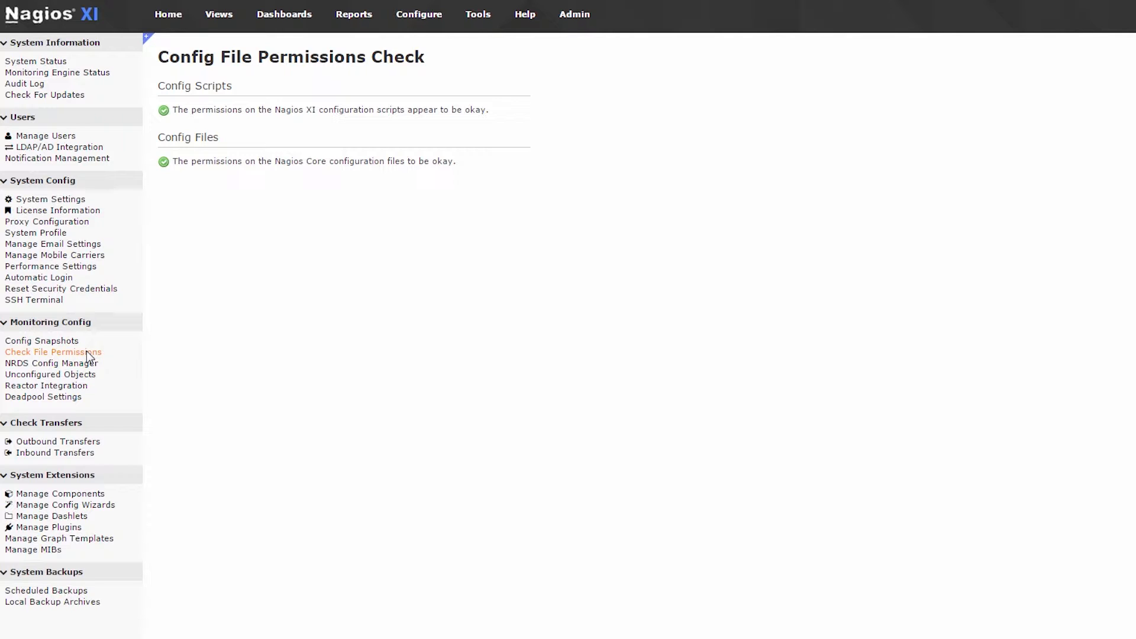
Visit the NRDS Config Manager, then Unconfigured Objects from hosts NetworkAnalyzer and centos1
{"action": "left_click", "coordinate": [51, 364]}
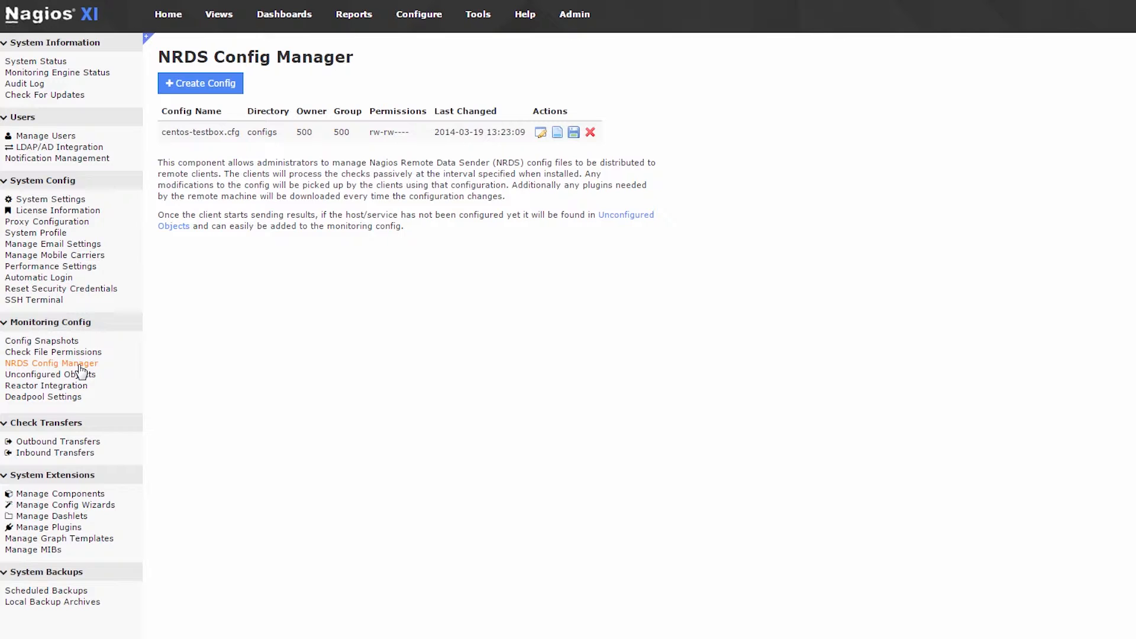
{"action": "mouse_move", "coordinate": [228, 155]}
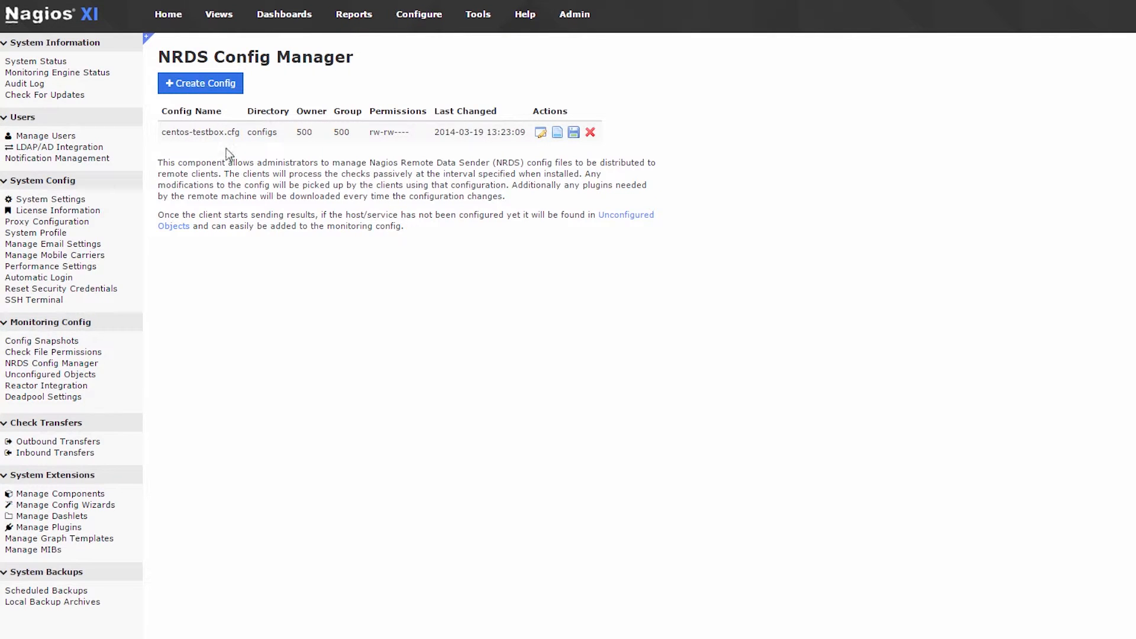
{"action": "left_click", "coordinate": [49, 374]}
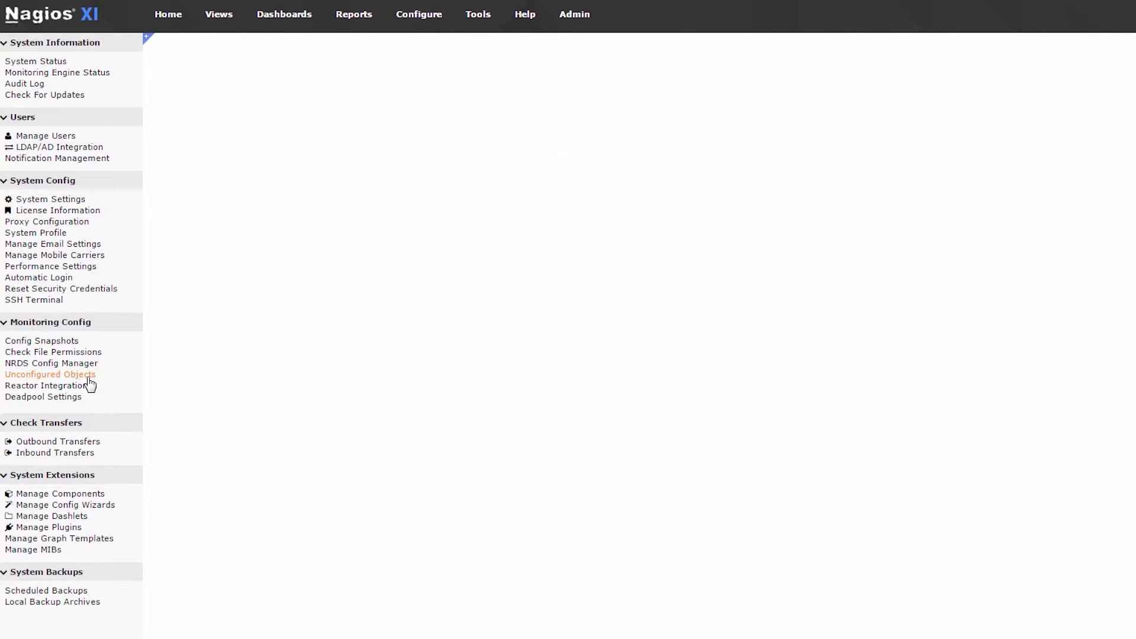
{"action": "left_click", "coordinate": [50, 374]}
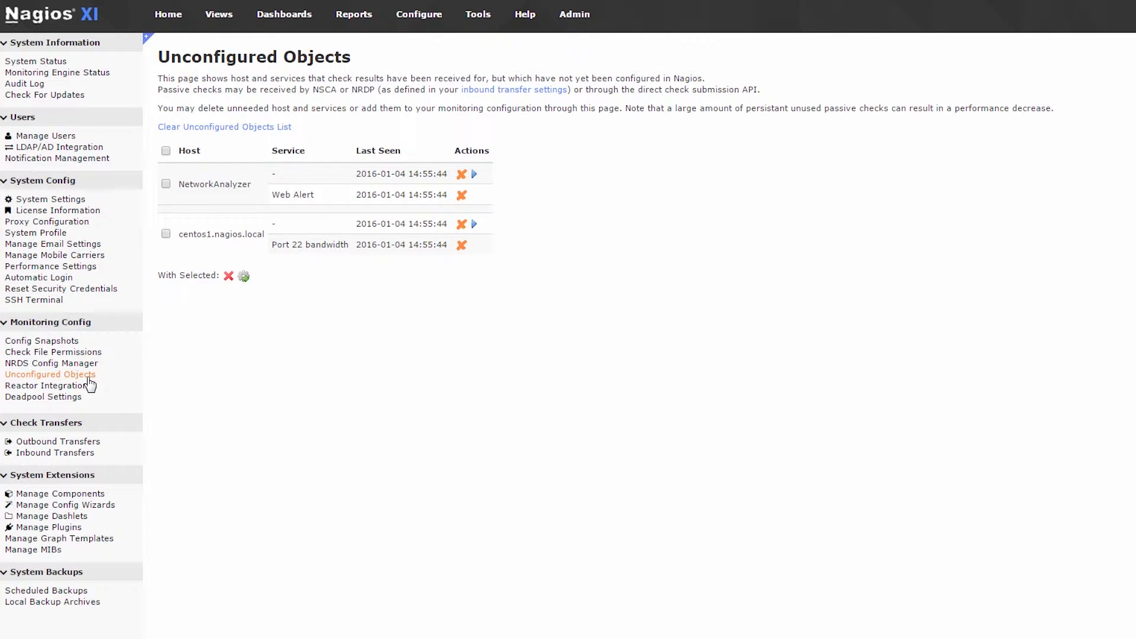
{"action": "mouse_move", "coordinate": [94, 383]}
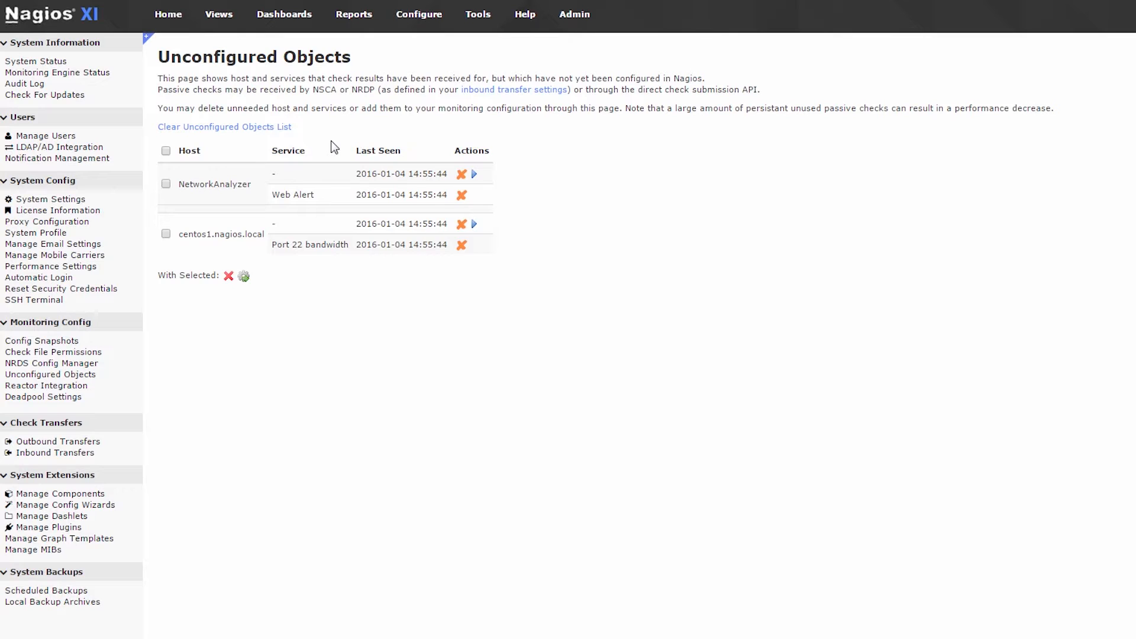
{"action": "mouse_move", "coordinate": [119, 386]}
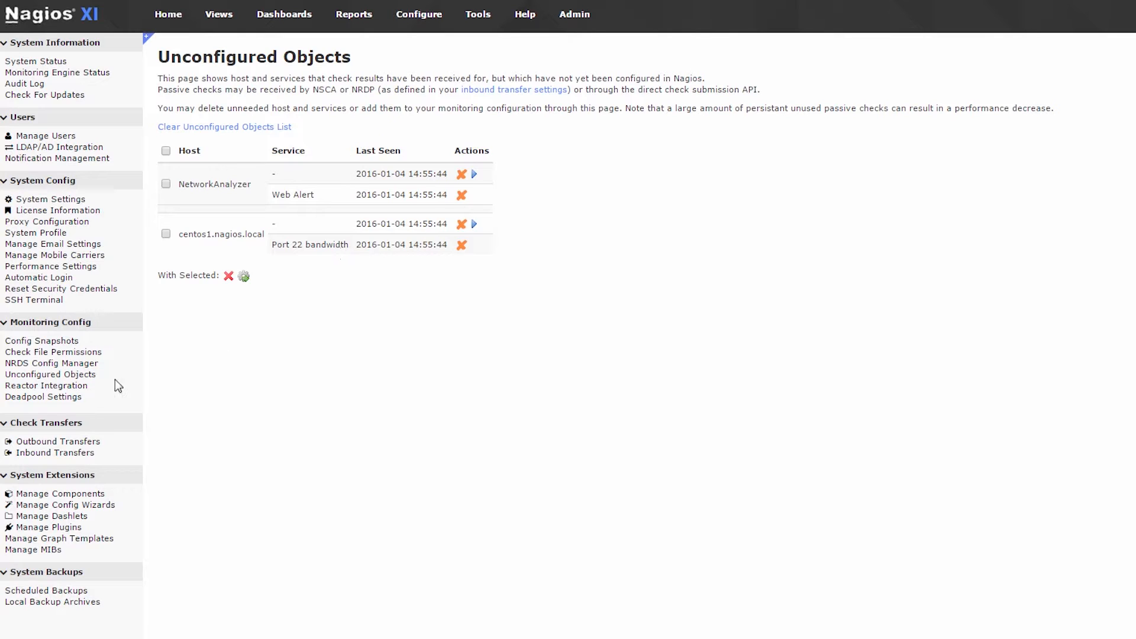
Visit Reactor Integration, then Deadpool Settings for auto-deleting long-failing hosts and services
{"action": "left_click", "coordinate": [46, 386]}
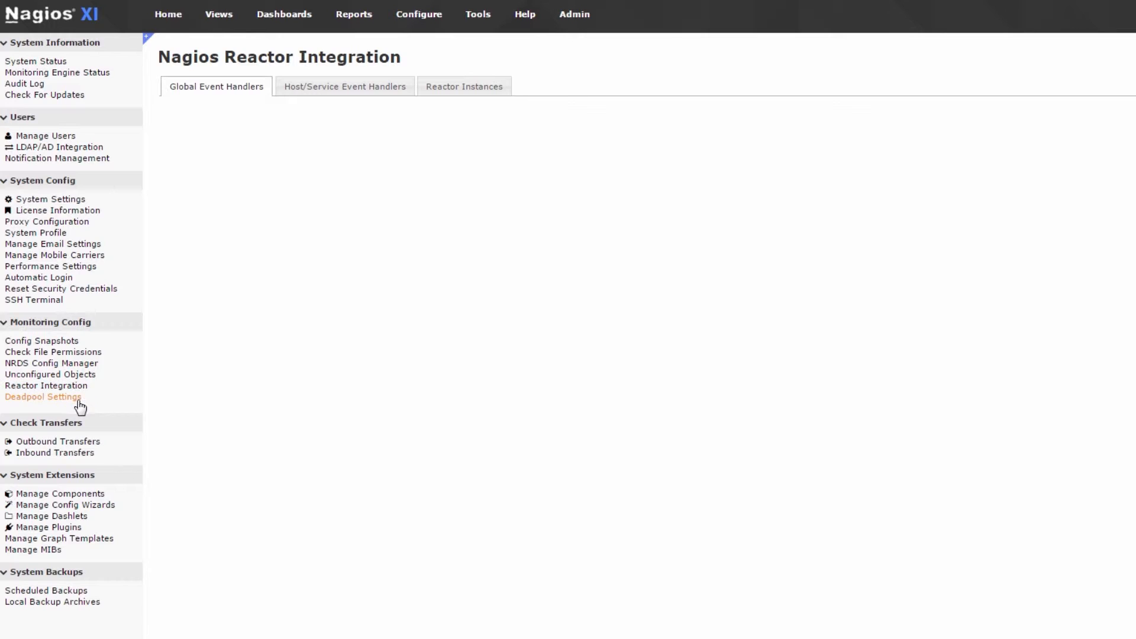
{"action": "left_click", "coordinate": [42, 396]}
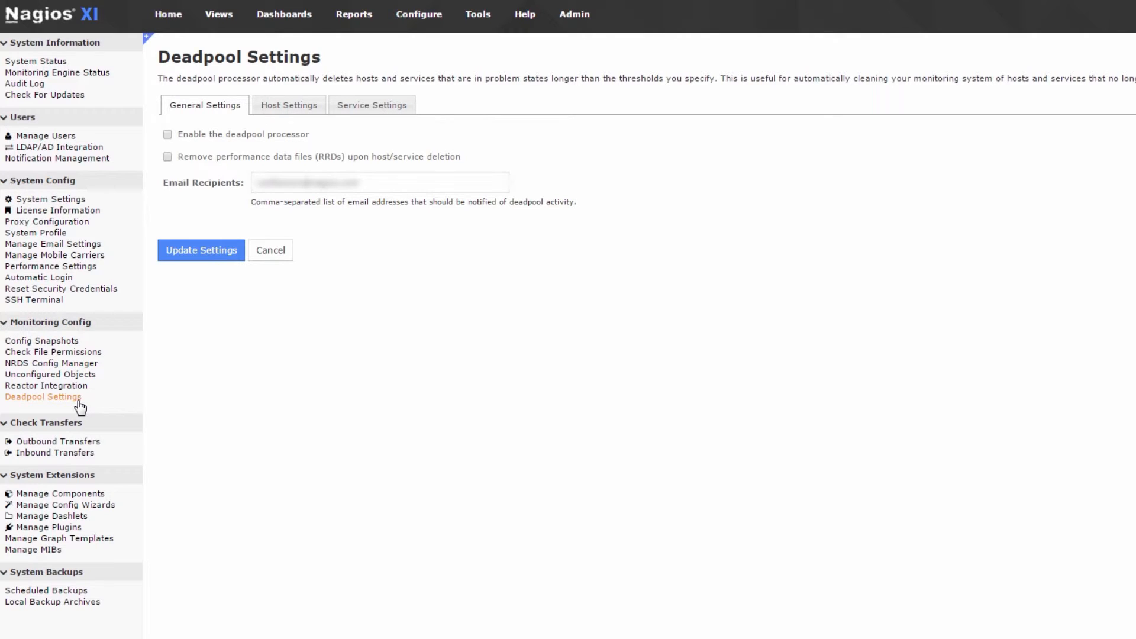
{"action": "mouse_move", "coordinate": [49, 442]}
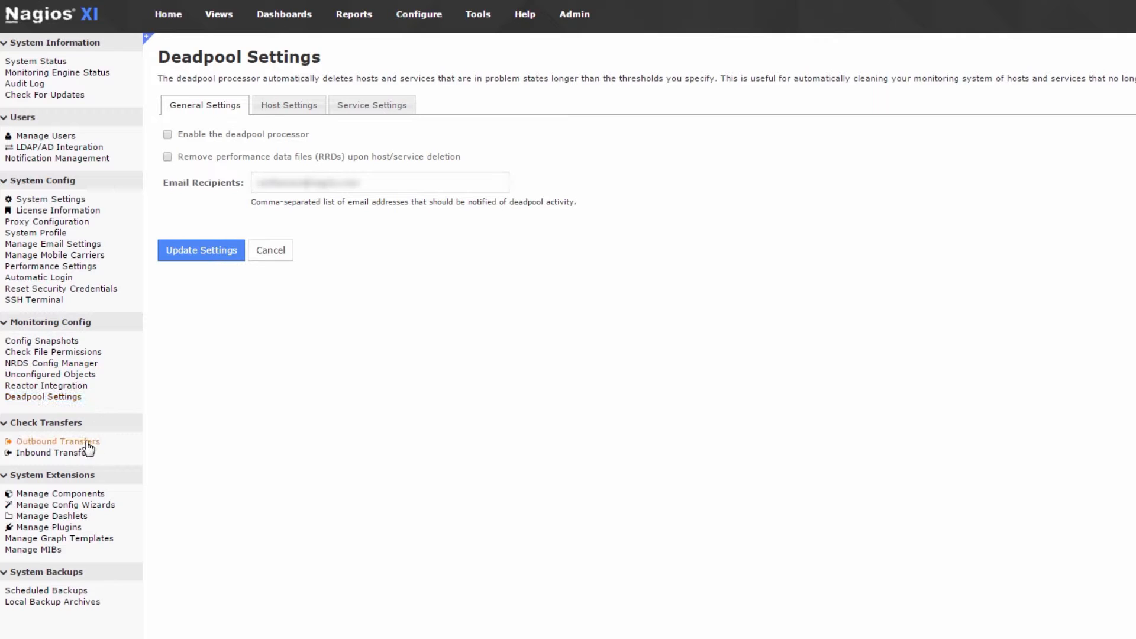
View Outbound Check Transfer Settings, then Inbound Check Transfer Settings with NRDP access details
{"action": "left_click", "coordinate": [58, 441]}
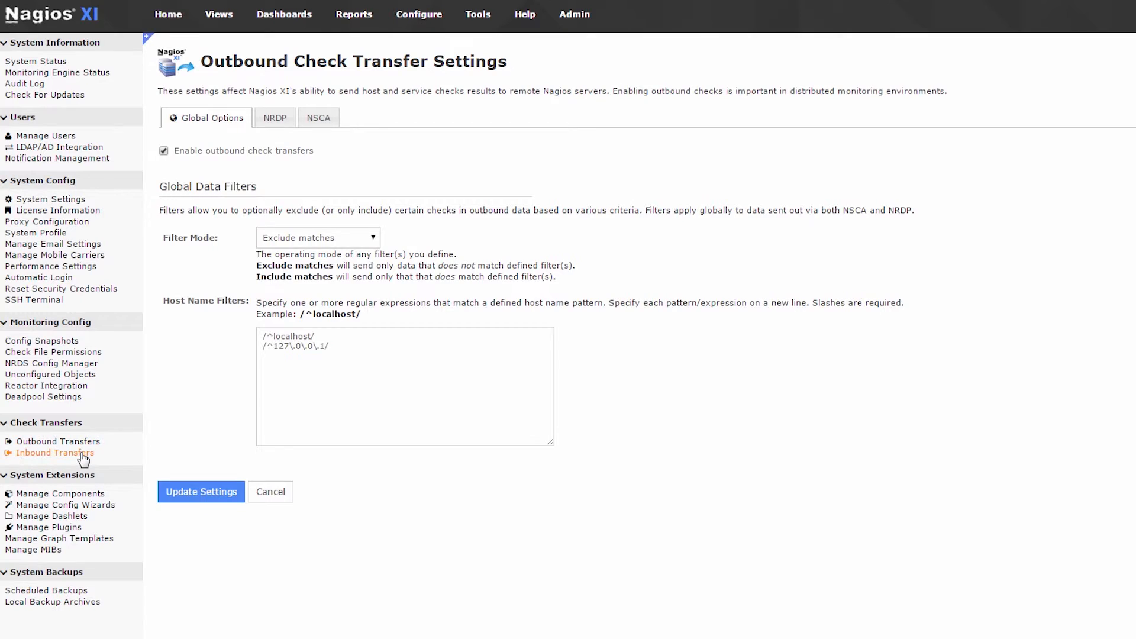
{"action": "left_click", "coordinate": [54, 452]}
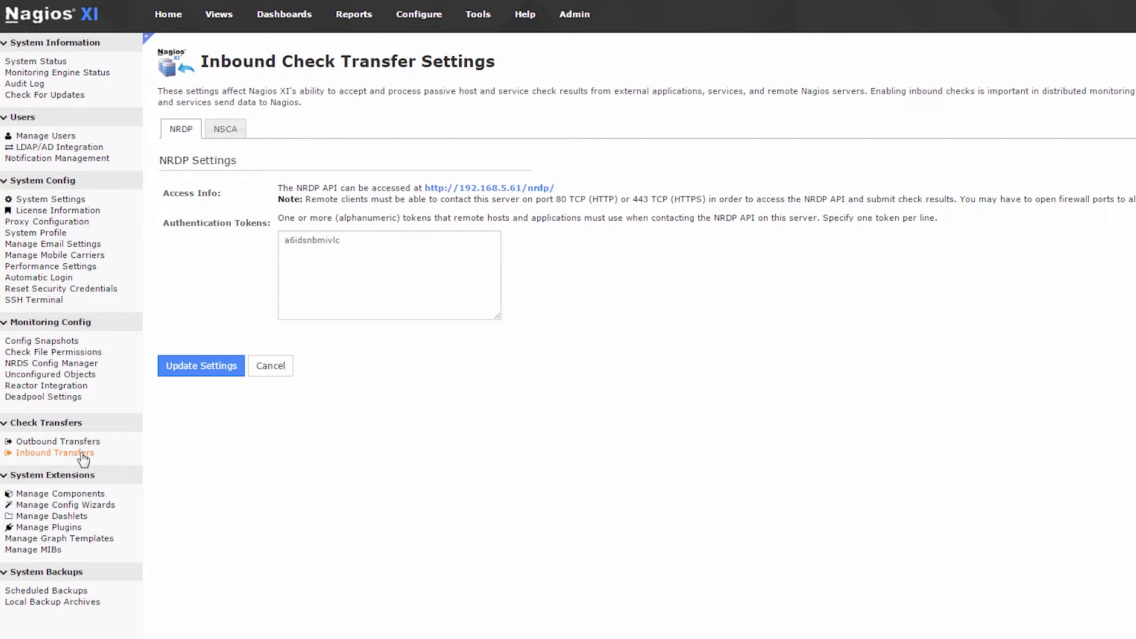
{"action": "mouse_move", "coordinate": [76, 498]}
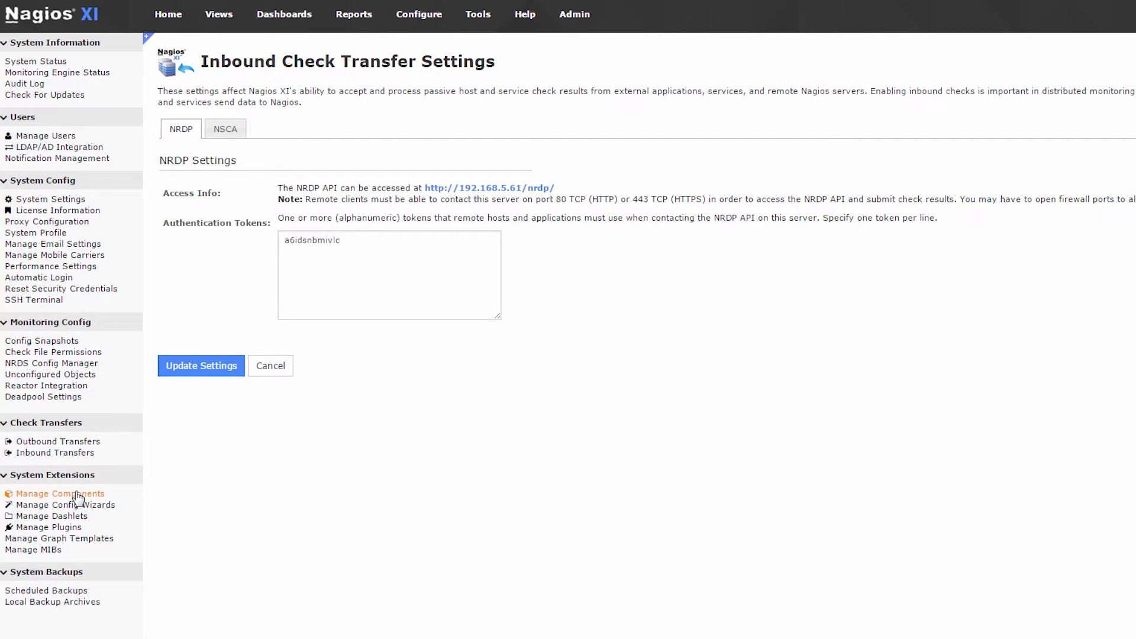
View Manage Components, Config Wizards, Dashlets, then the installed monitoring plugins list
{"action": "left_click", "coordinate": [60, 493]}
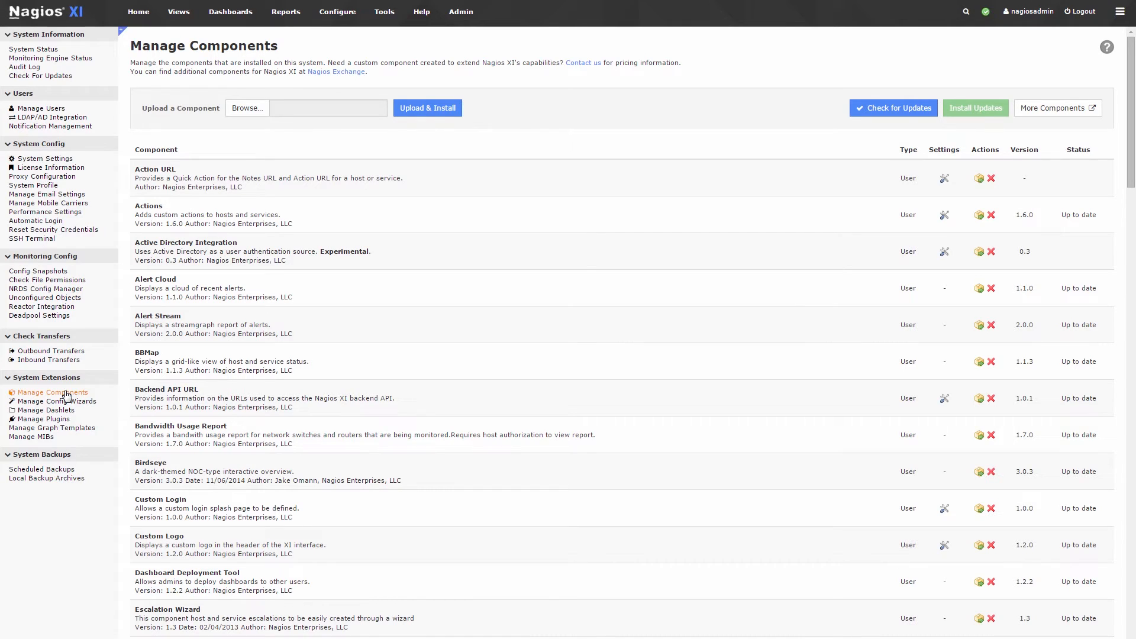
{"action": "mouse_move", "coordinate": [65, 407]}
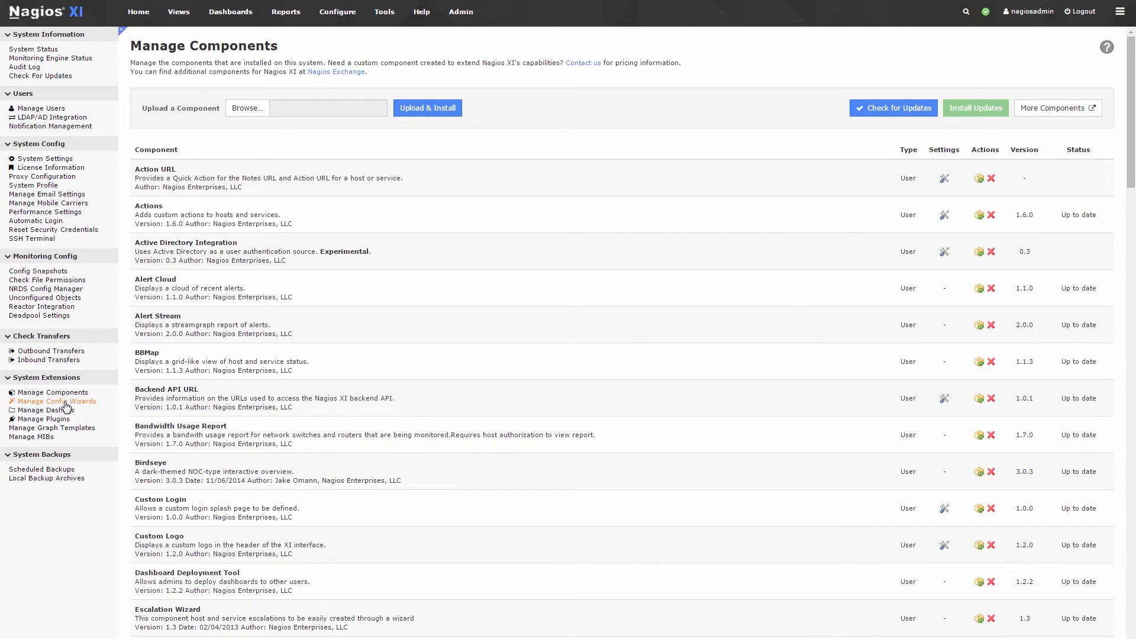
{"action": "left_click", "coordinate": [56, 401]}
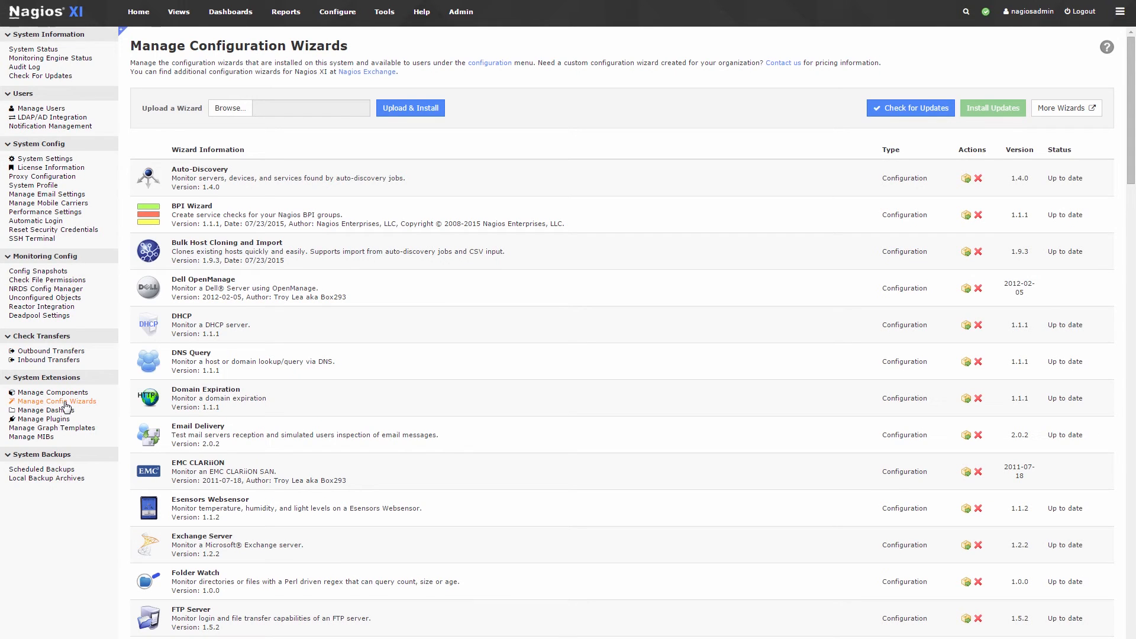
{"action": "mouse_move", "coordinate": [45, 410]}
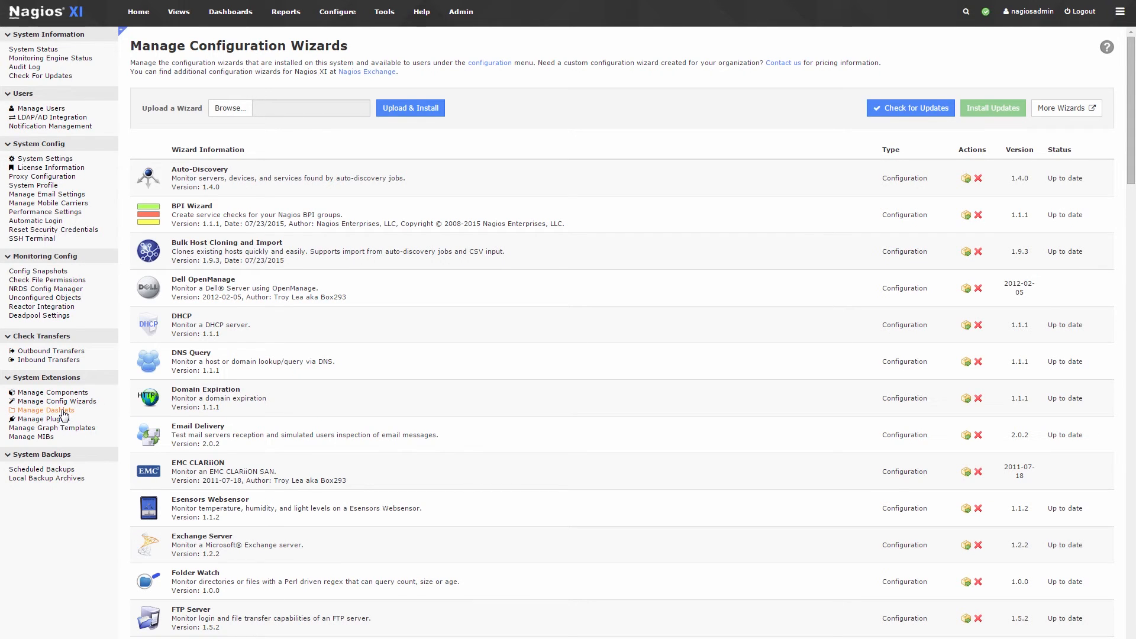
{"action": "left_click", "coordinate": [45, 409]}
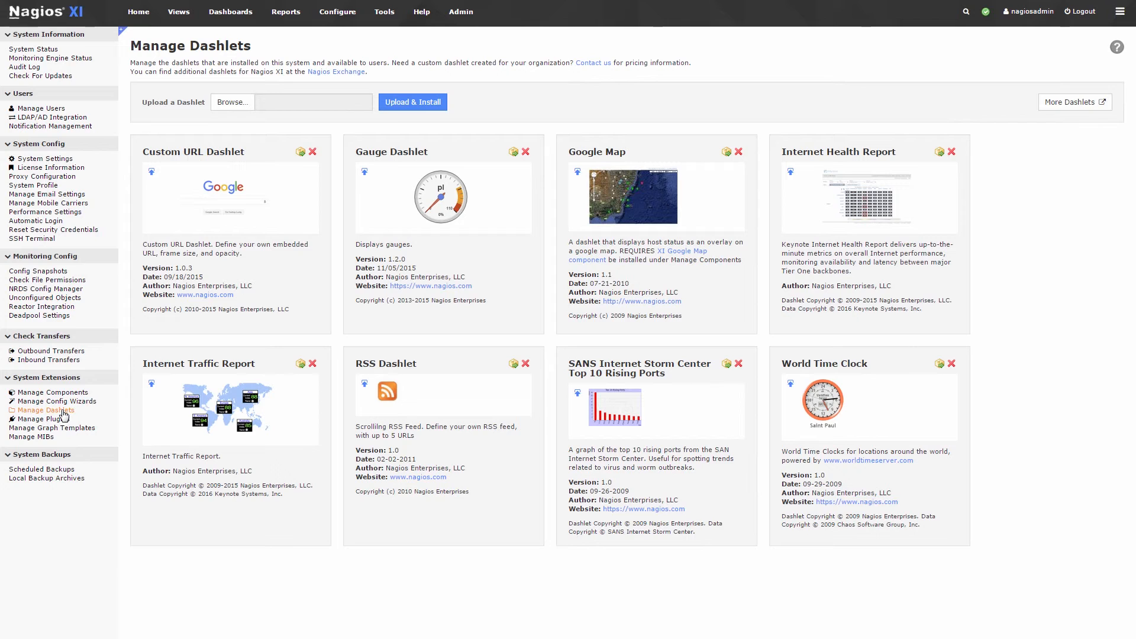
{"action": "mouse_move", "coordinate": [59, 418]}
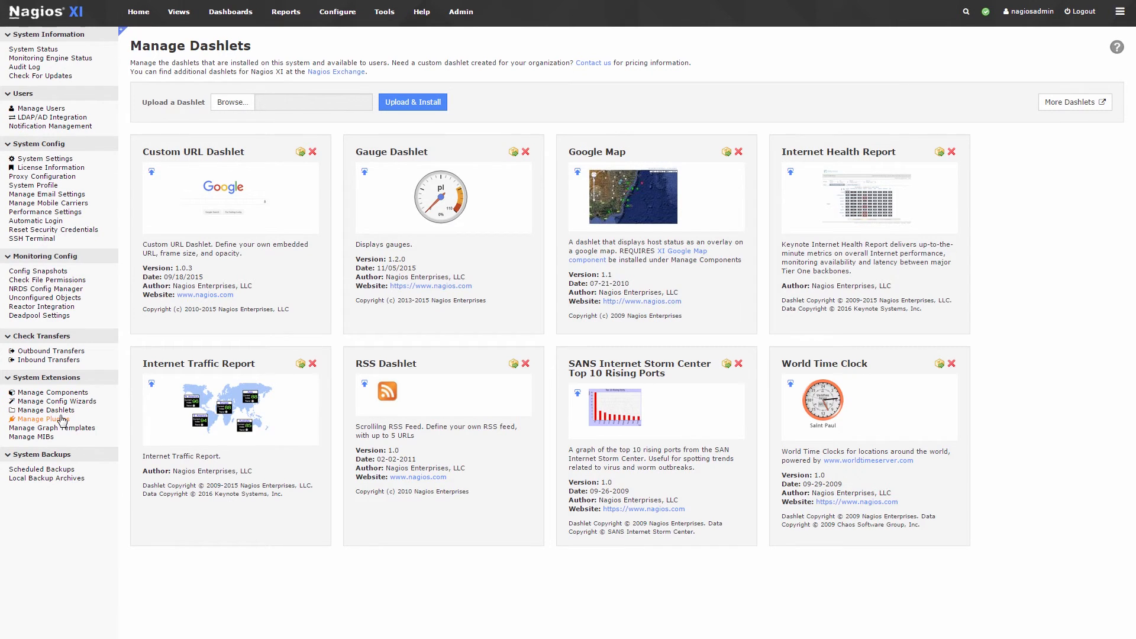
{"action": "left_click", "coordinate": [43, 419]}
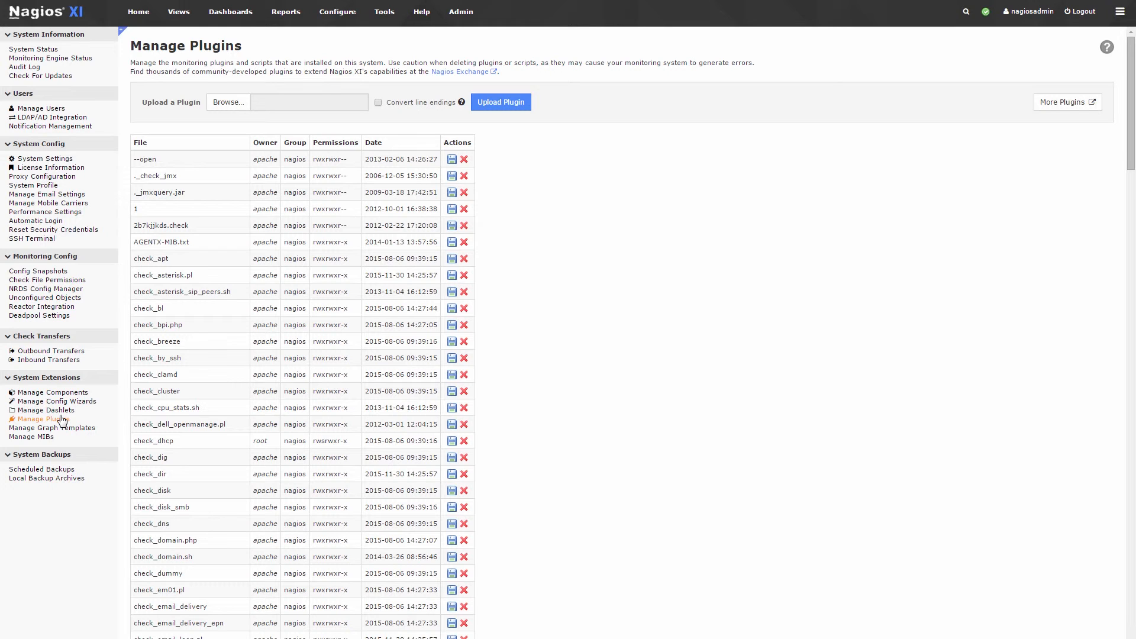
View Graph Templates, MIBs and Scheduled Backups, then the three Local Backup Archives
{"action": "left_click", "coordinate": [52, 428]}
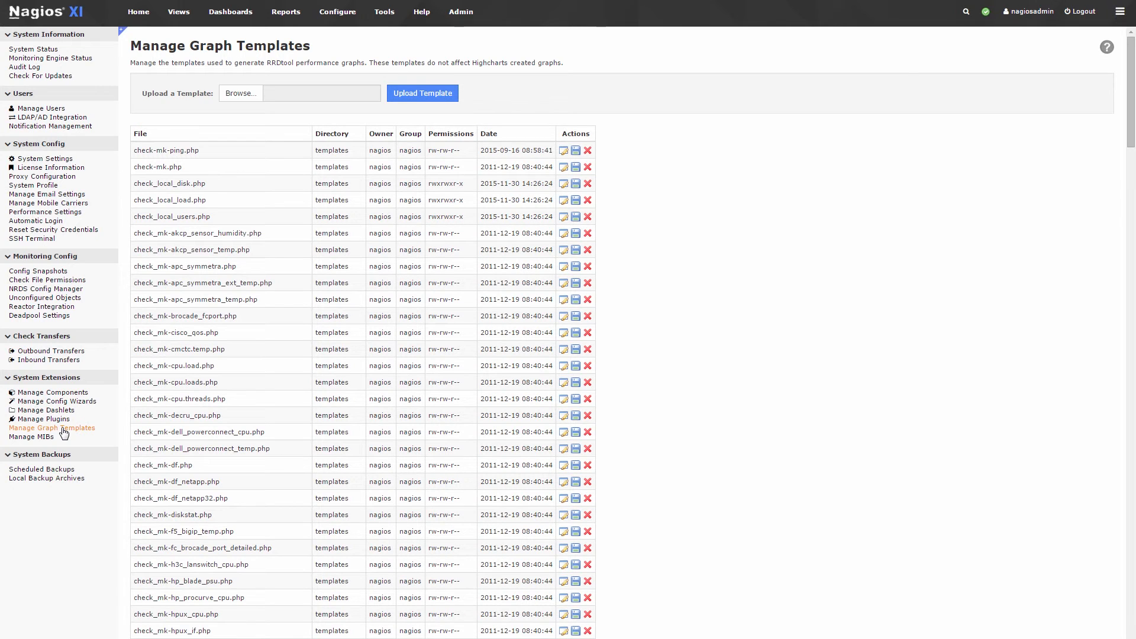
{"action": "left_click", "coordinate": [31, 437]}
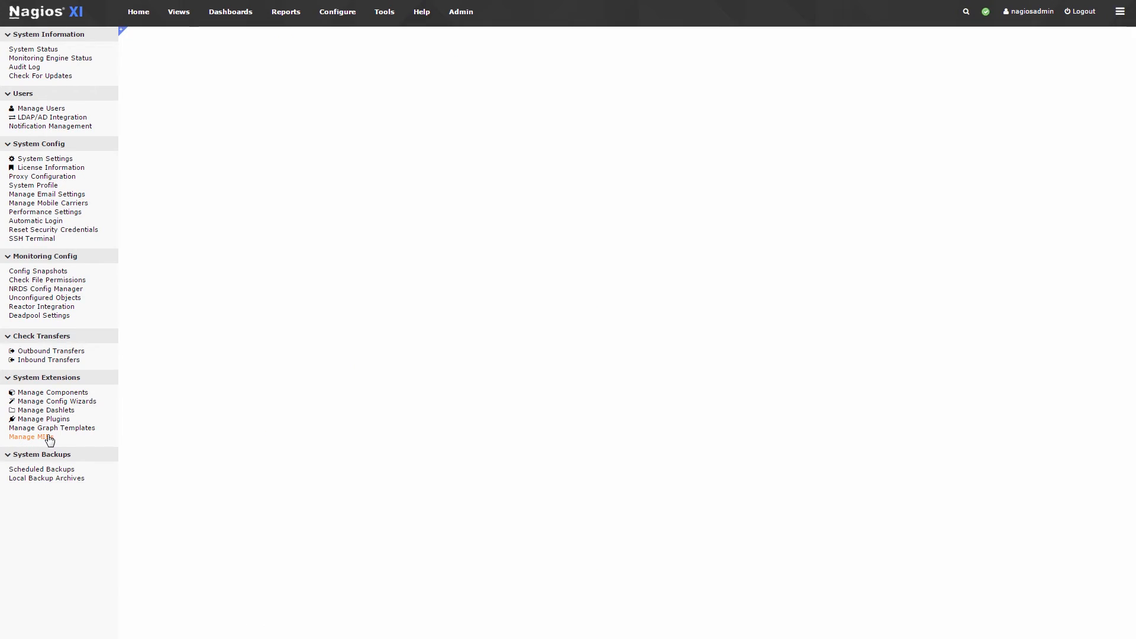
{"action": "left_click", "coordinate": [29, 436]}
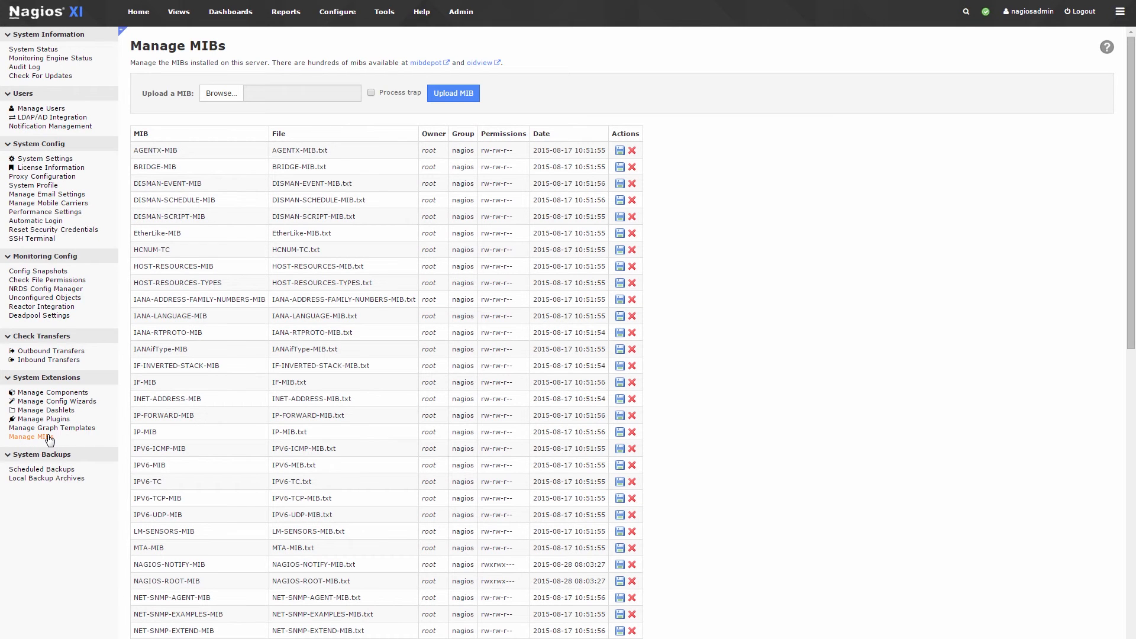
{"action": "mouse_move", "coordinate": [46, 442]}
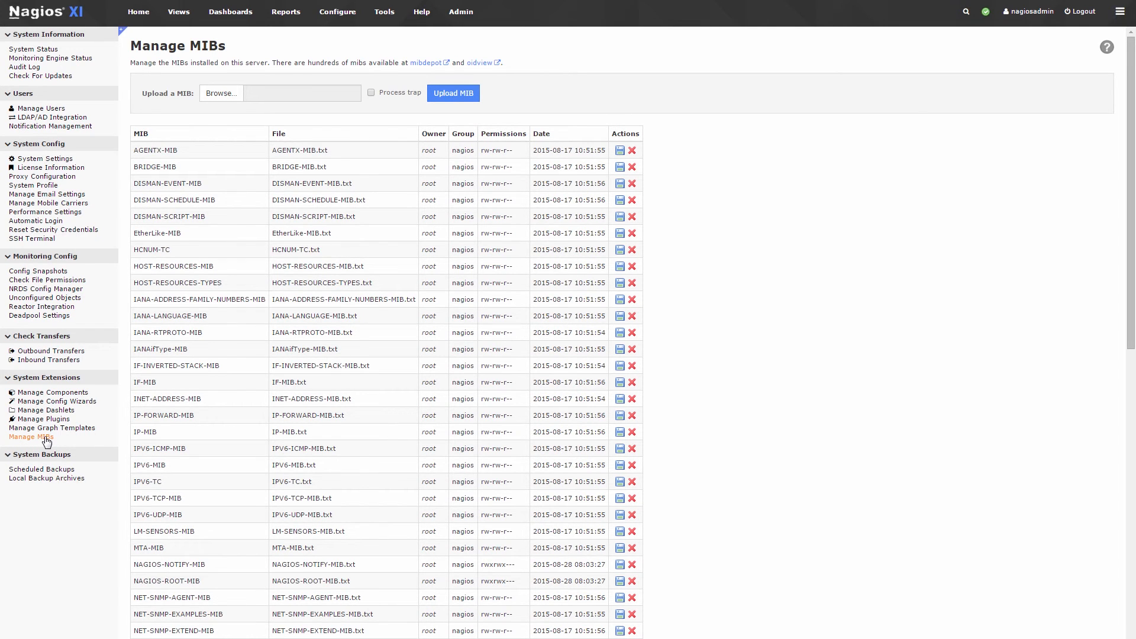
{"action": "left_click", "coordinate": [41, 468]}
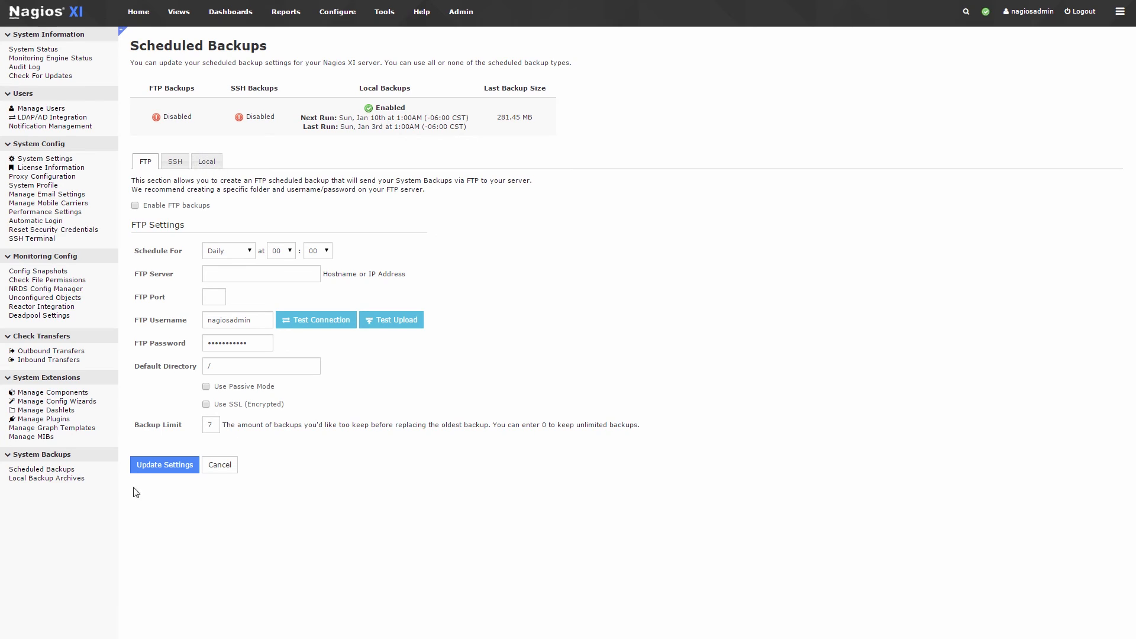
{"action": "left_click", "coordinate": [47, 478]}
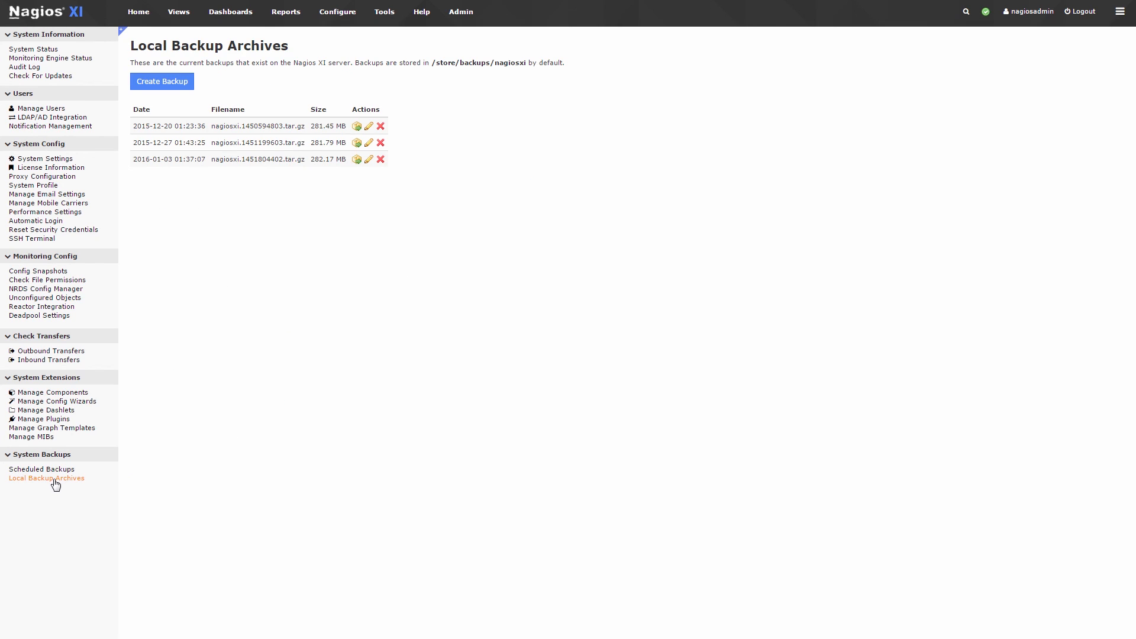